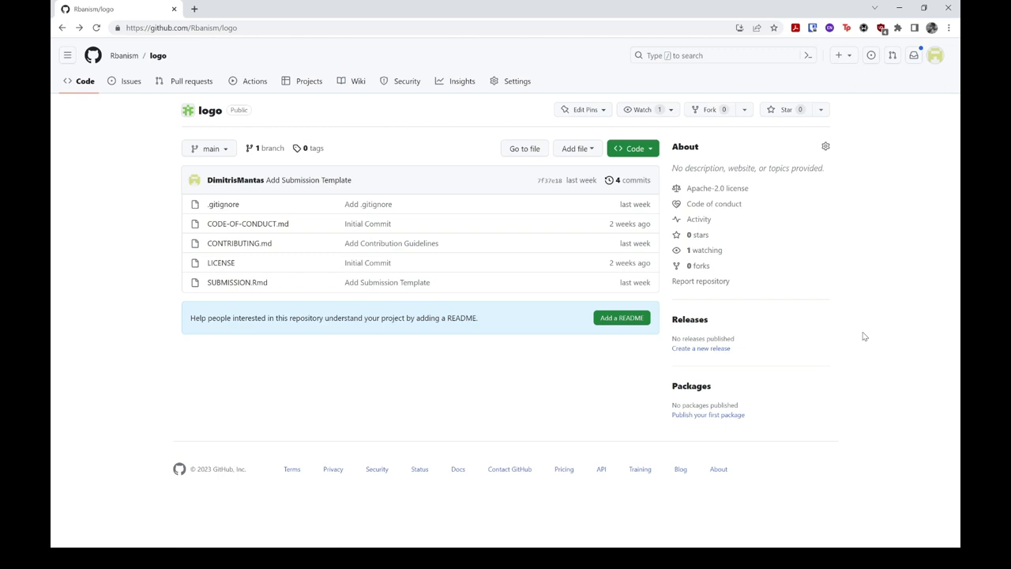
mouse_move(891, 332)
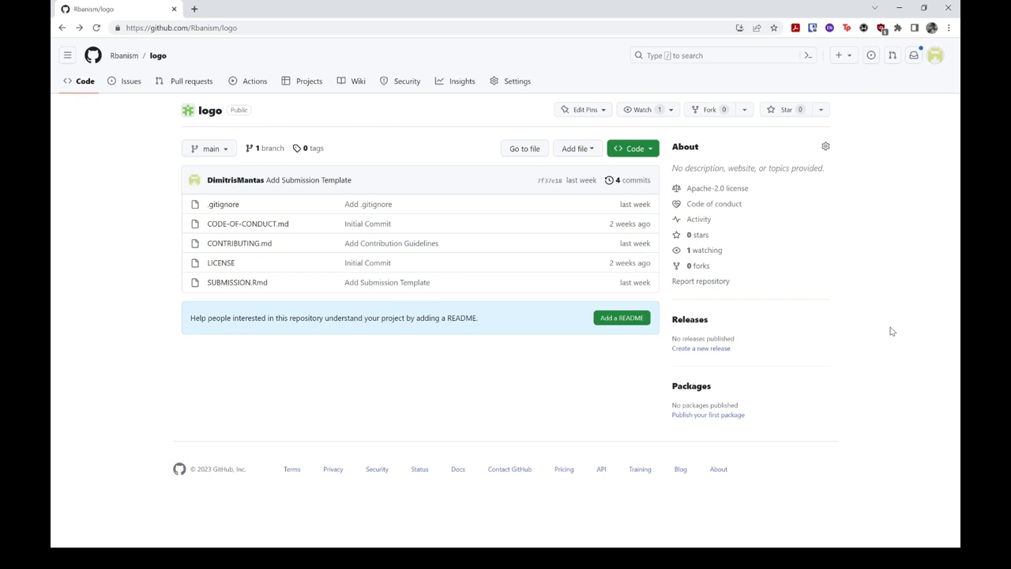
mouse_move(913, 347)
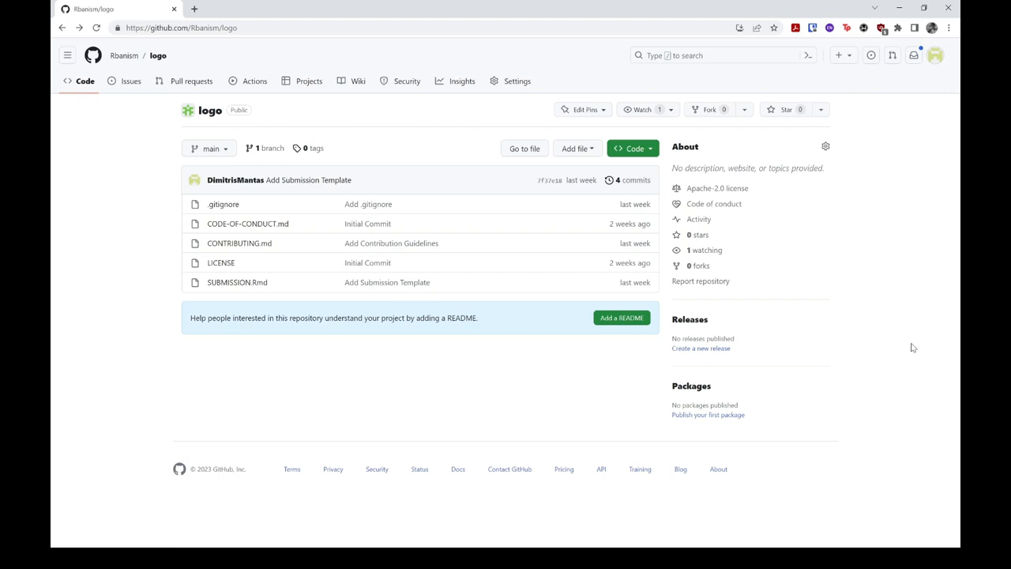
mouse_move(719, 103)
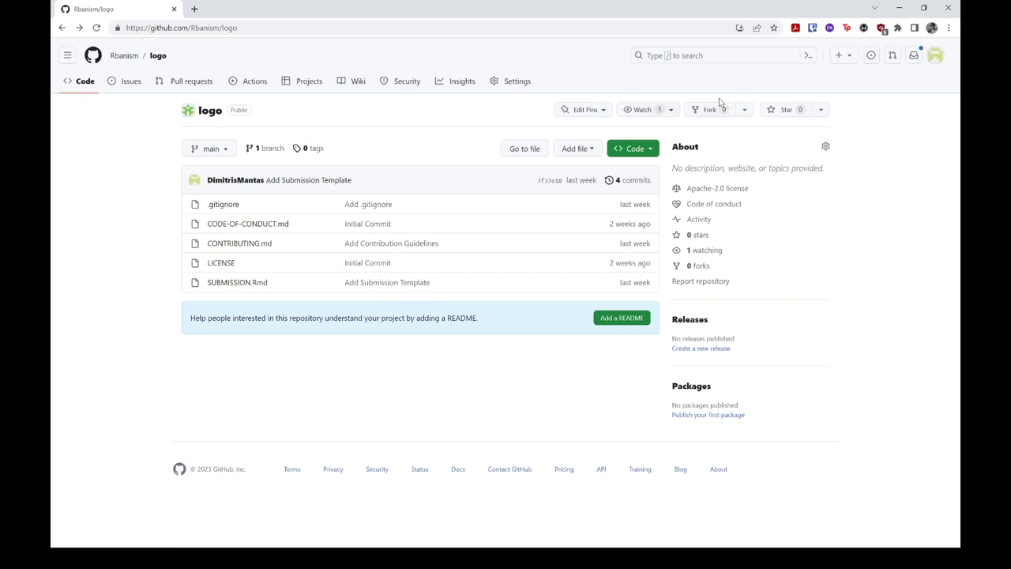
mouse_move(730, 103)
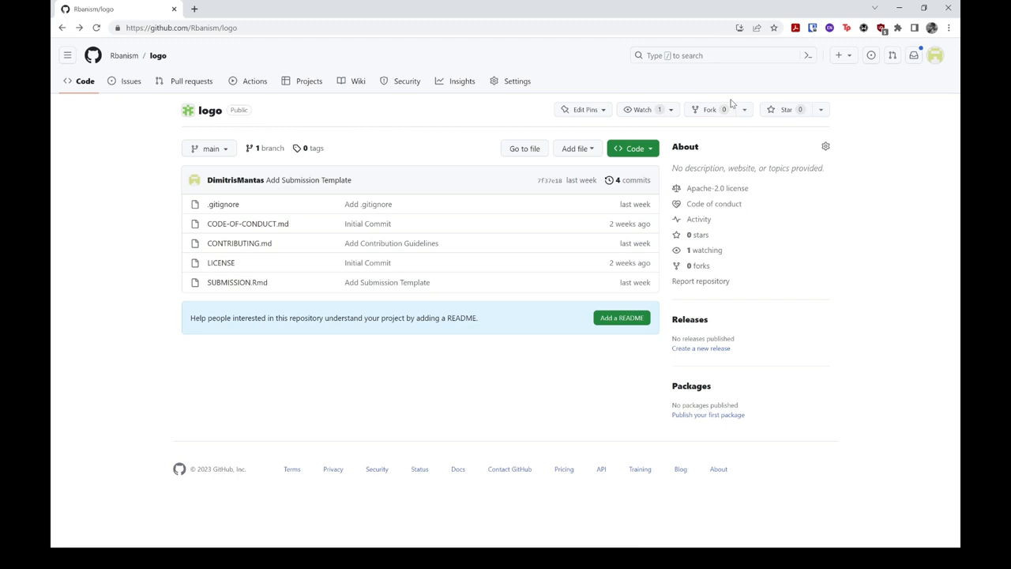
mouse_move(743, 113)
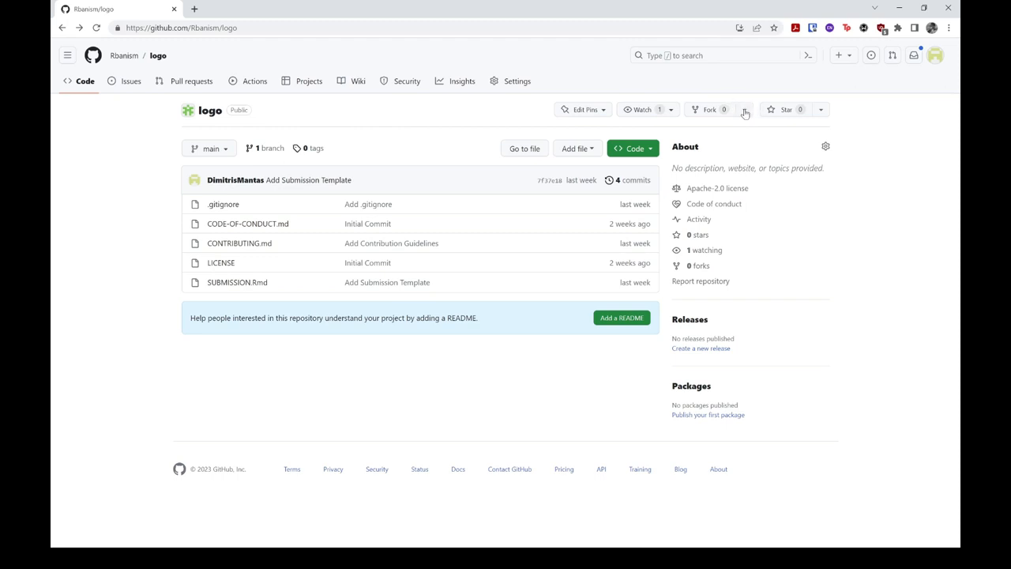
Create a new fork of logo with the default owner and name, copying only the main branch.
click(743, 109)
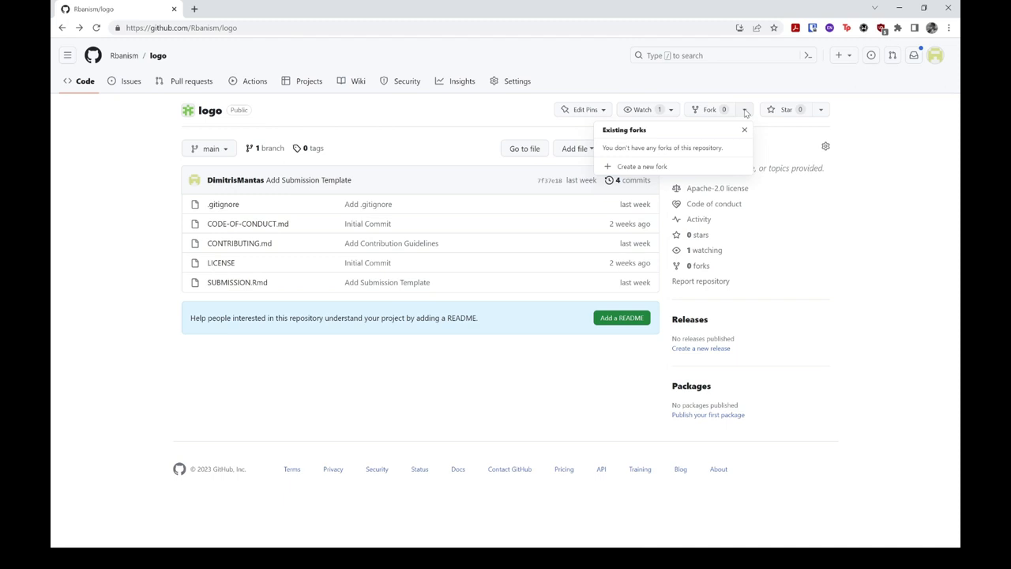
mouse_move(642, 165)
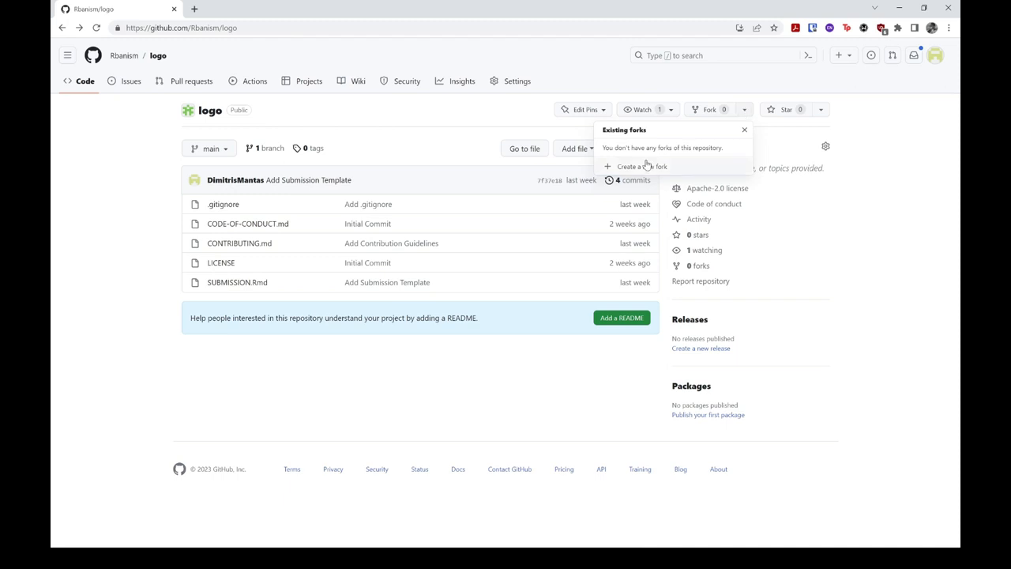
click(641, 166)
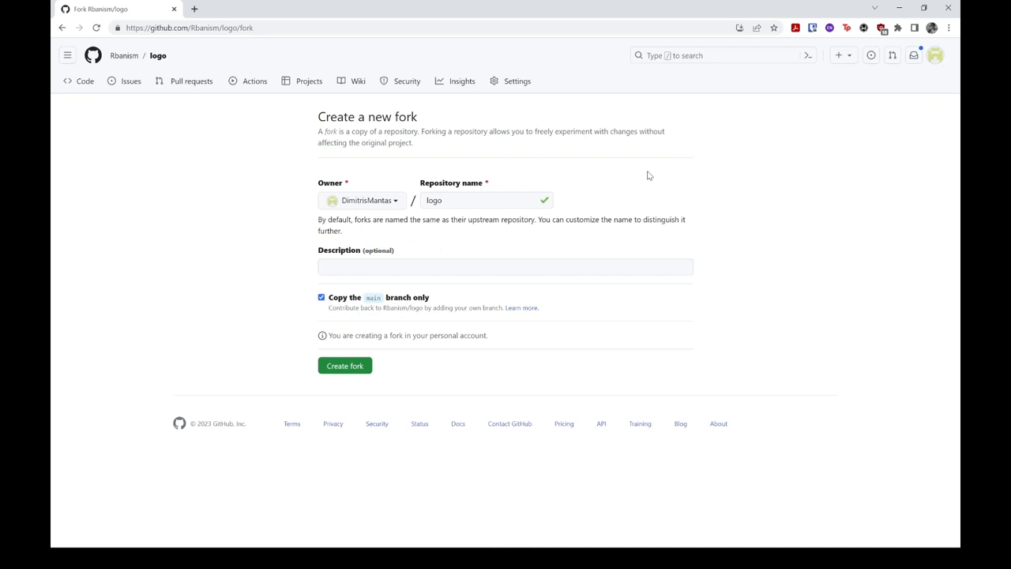
mouse_move(638, 175)
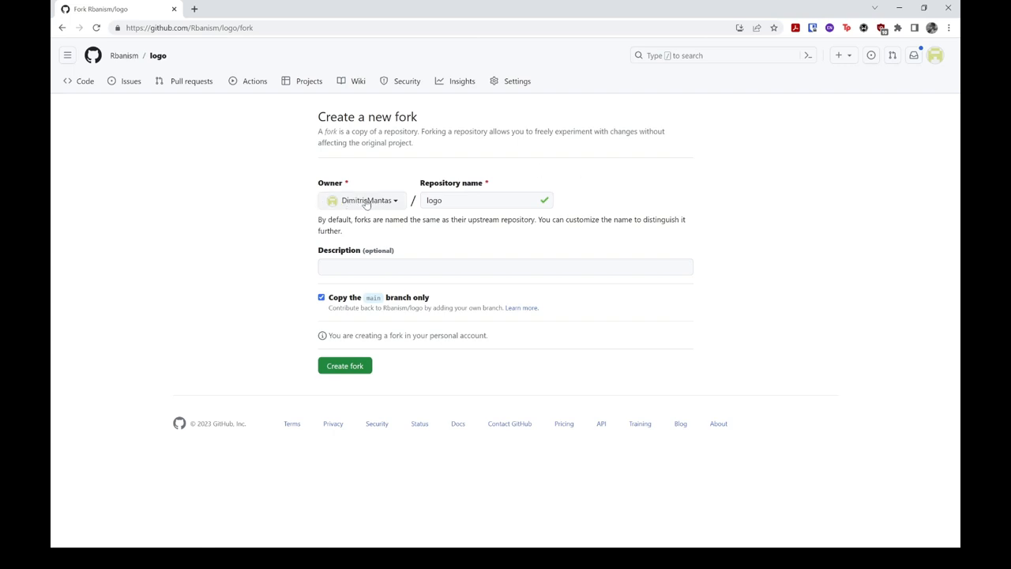
mouse_move(331, 187)
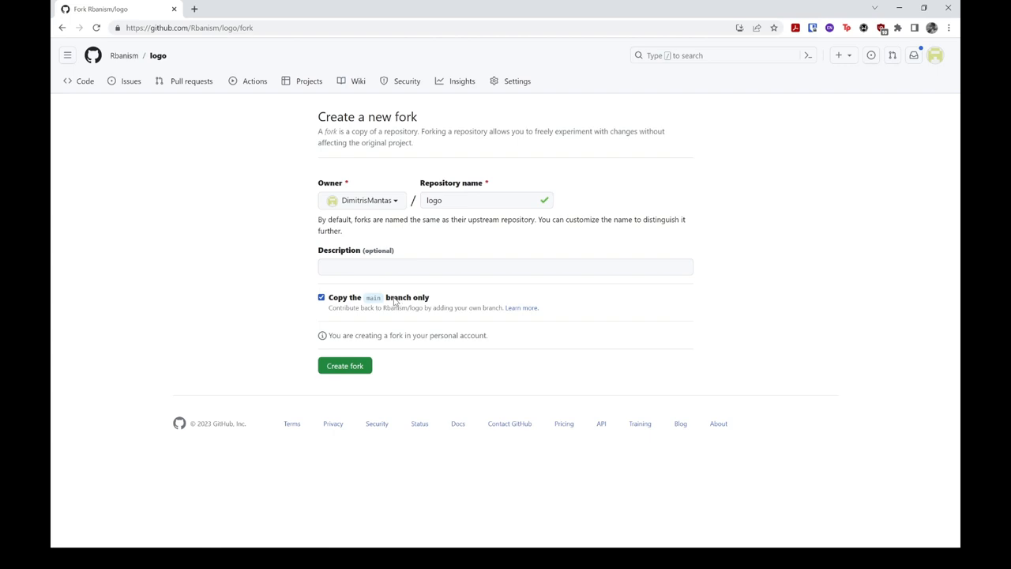
mouse_move(344, 365)
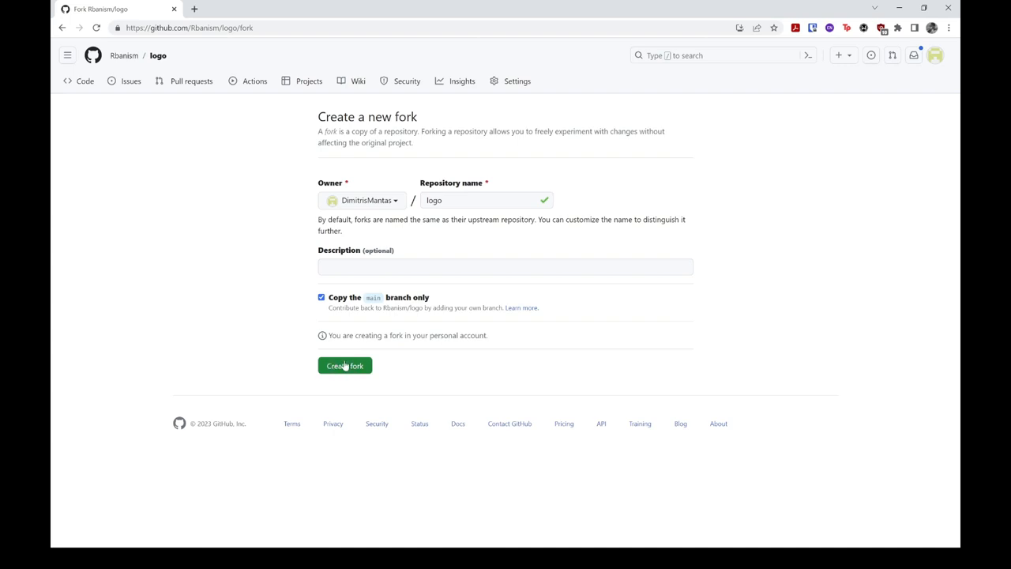
click(344, 364)
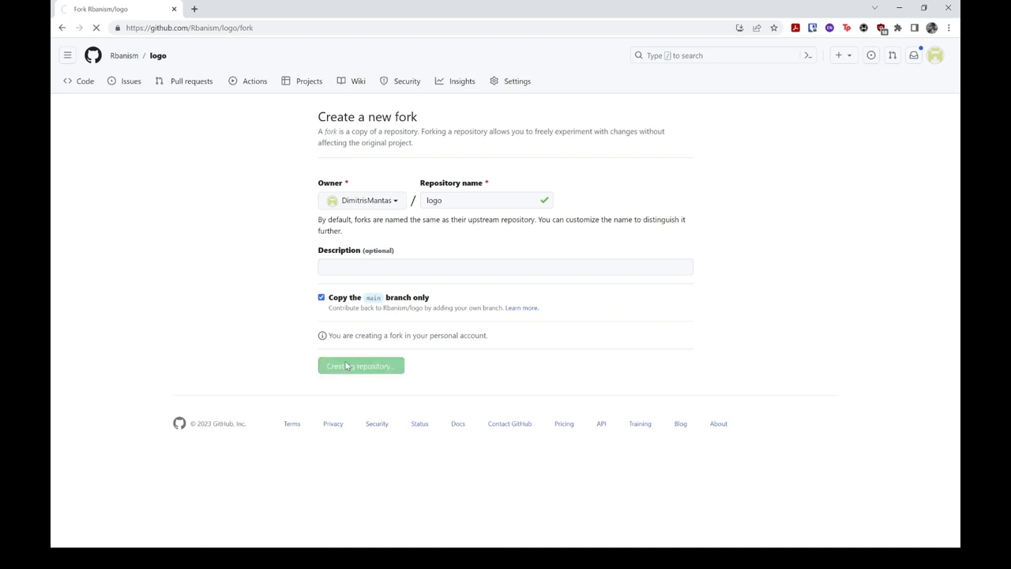
Let GitHub finish creating the fork and land on the forked logo repository page.
click(361, 366)
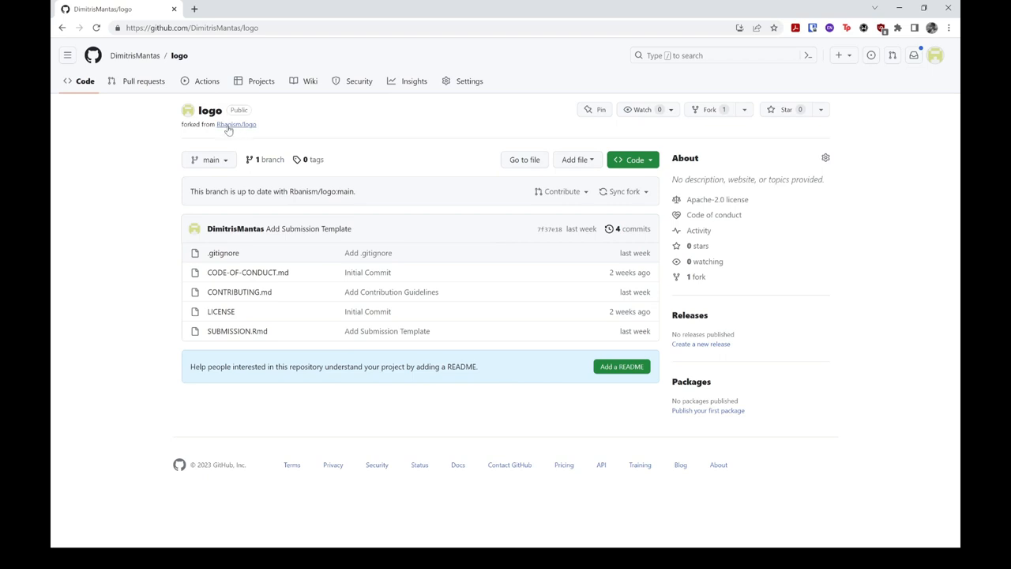
mouse_move(322, 131)
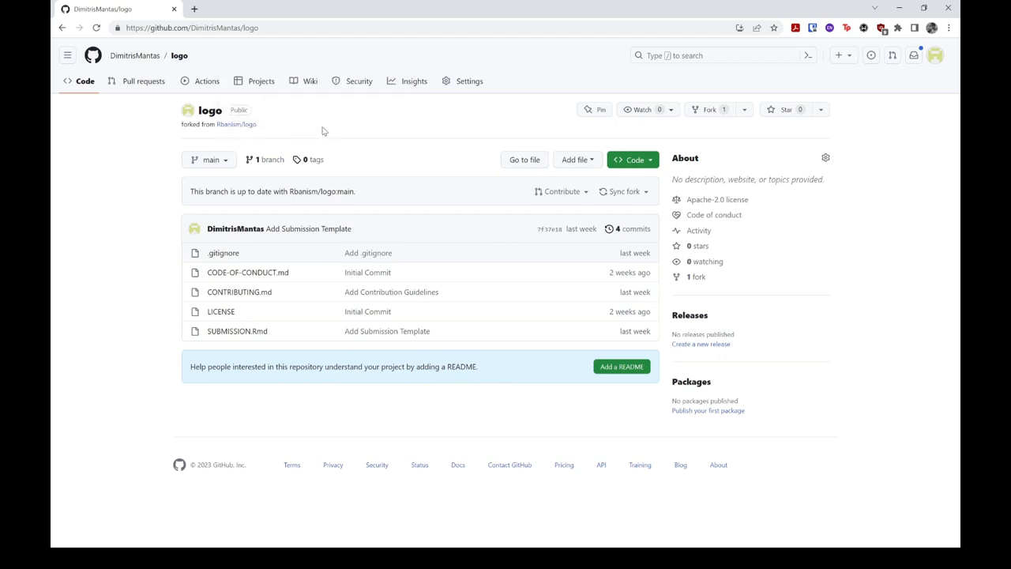
mouse_move(377, 149)
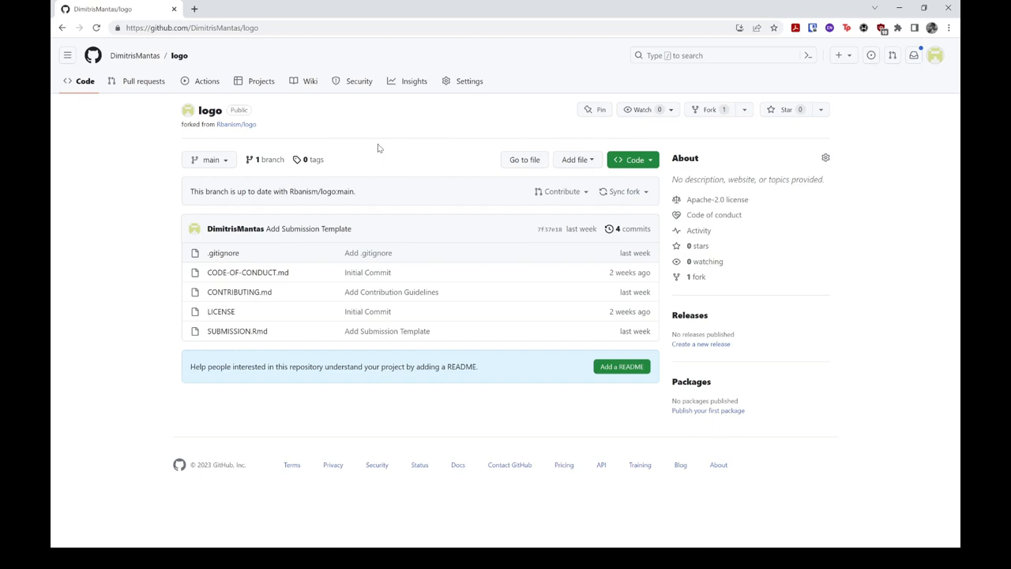
mouse_move(353, 168)
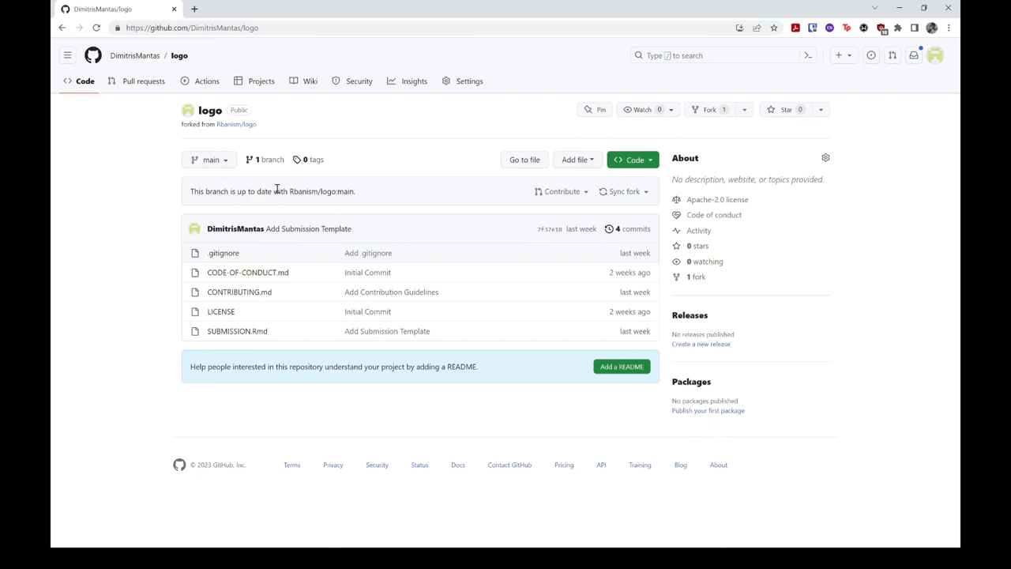
mouse_move(304, 196)
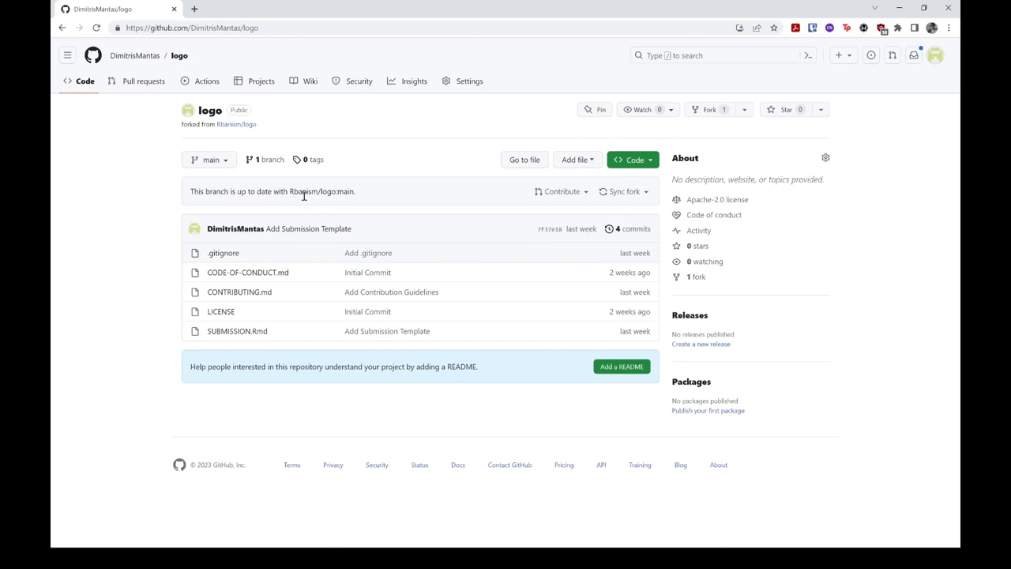
mouse_move(479, 166)
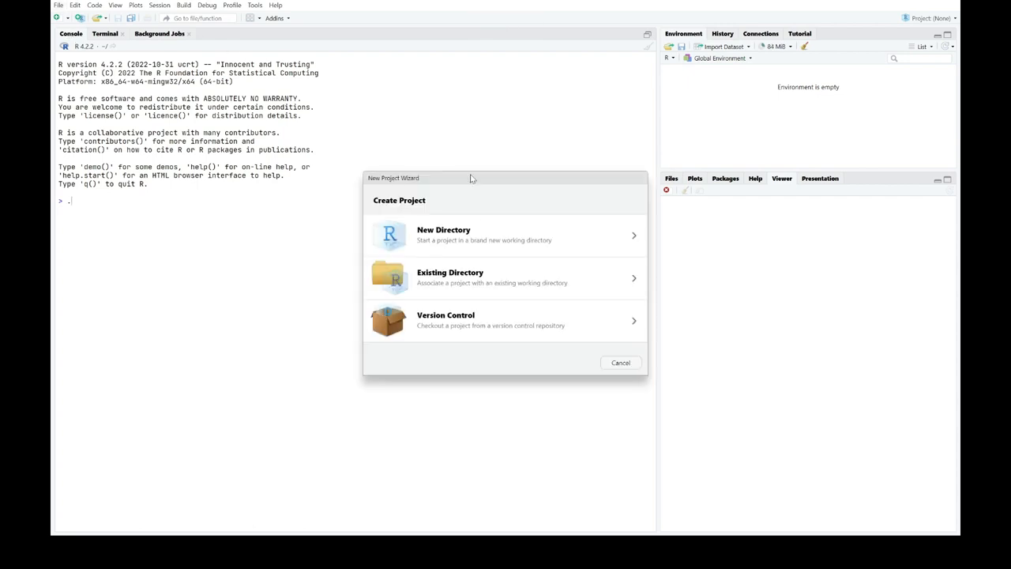
click(506, 320)
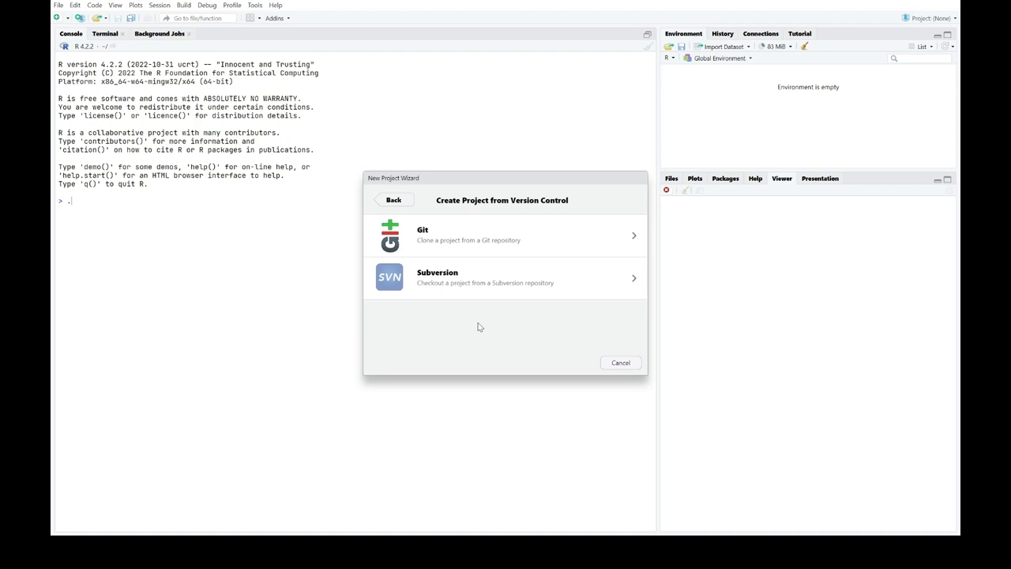
mouse_move(489, 237)
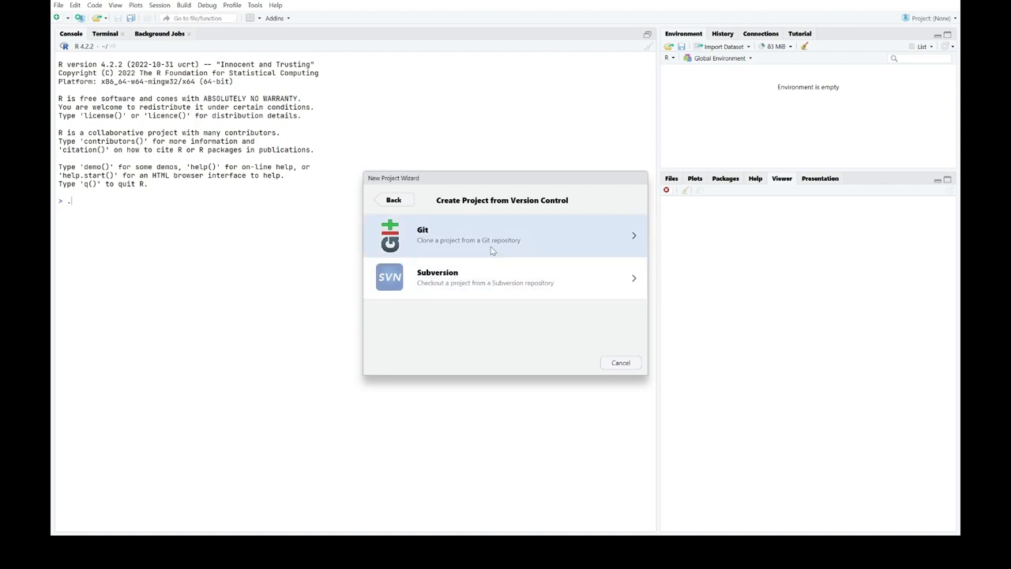
click(505, 234)
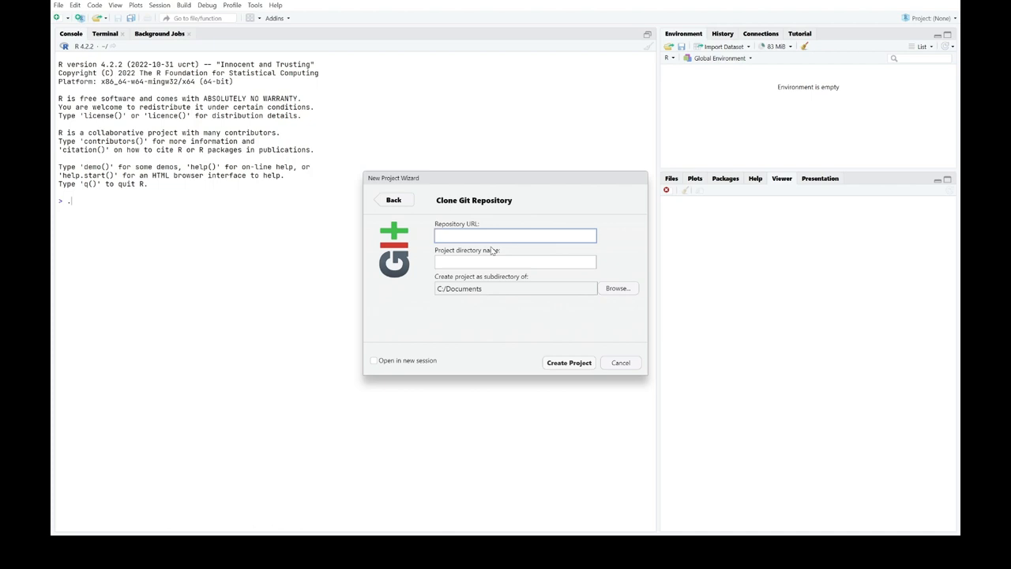
click(515, 234)
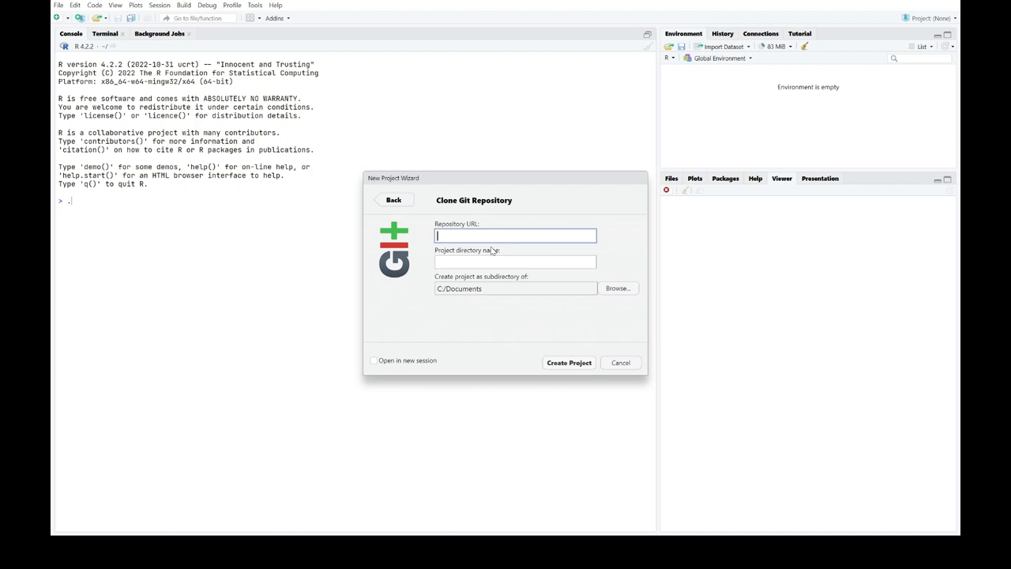
text(https://github.com/DimitrisMantas/logo)
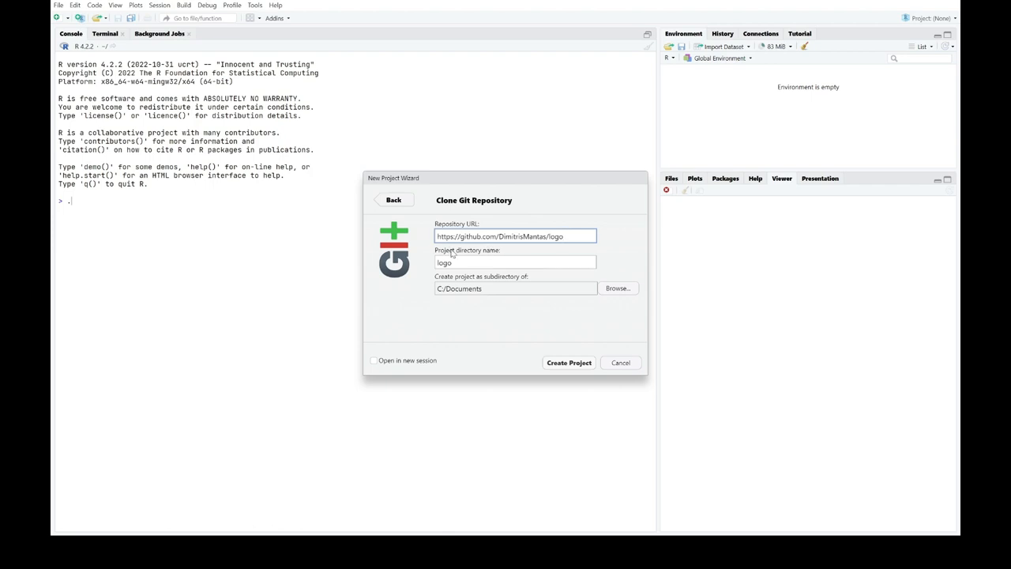
mouse_move(450, 251)
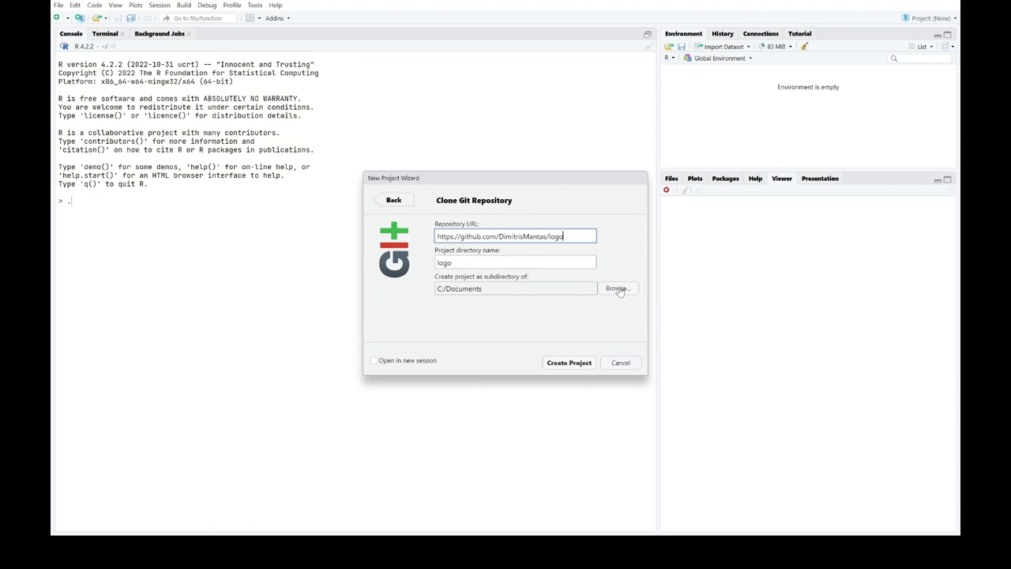
mouse_move(503, 314)
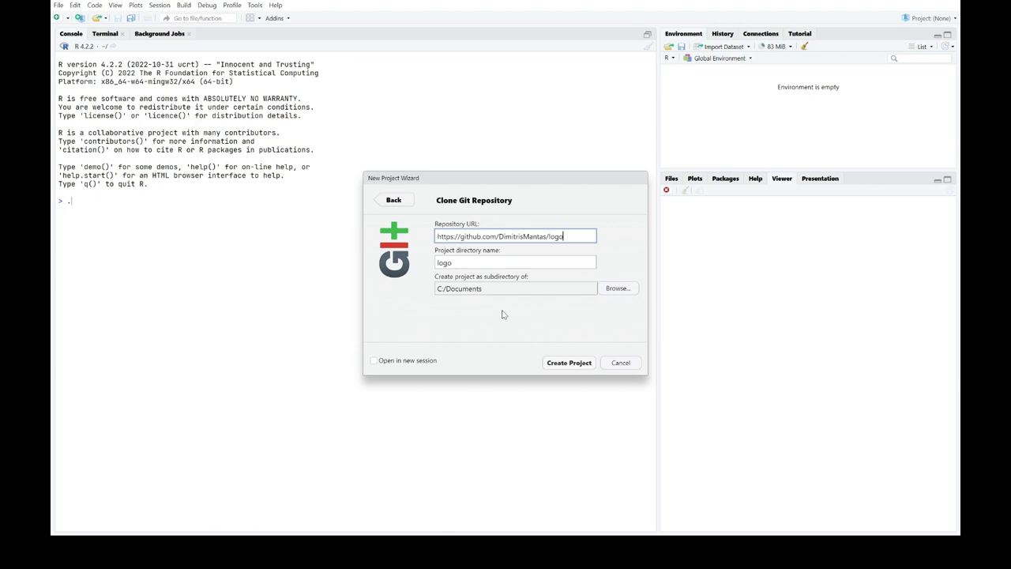
mouse_move(456, 293)
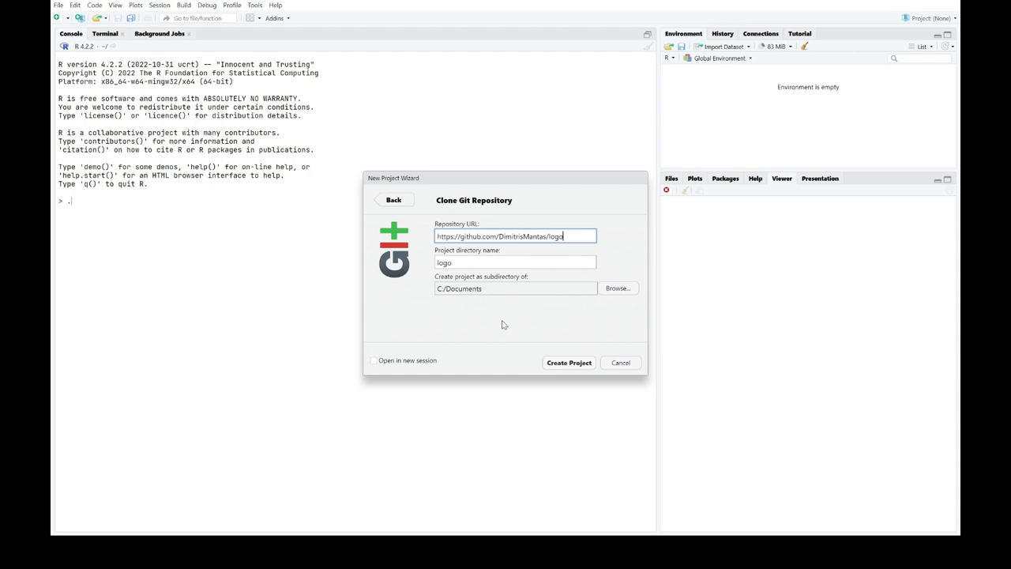
mouse_move(536, 338)
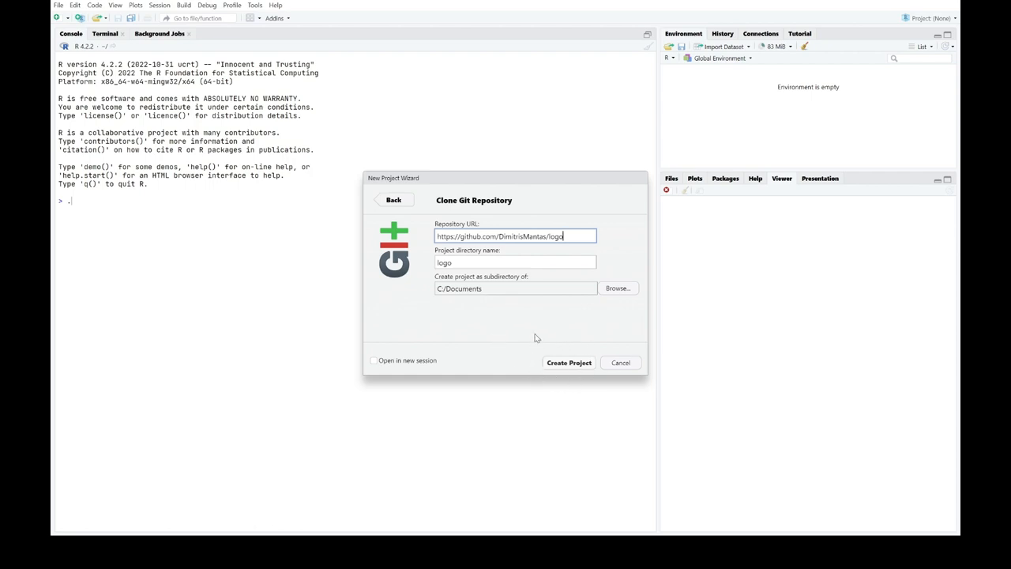
mouse_move(553, 346)
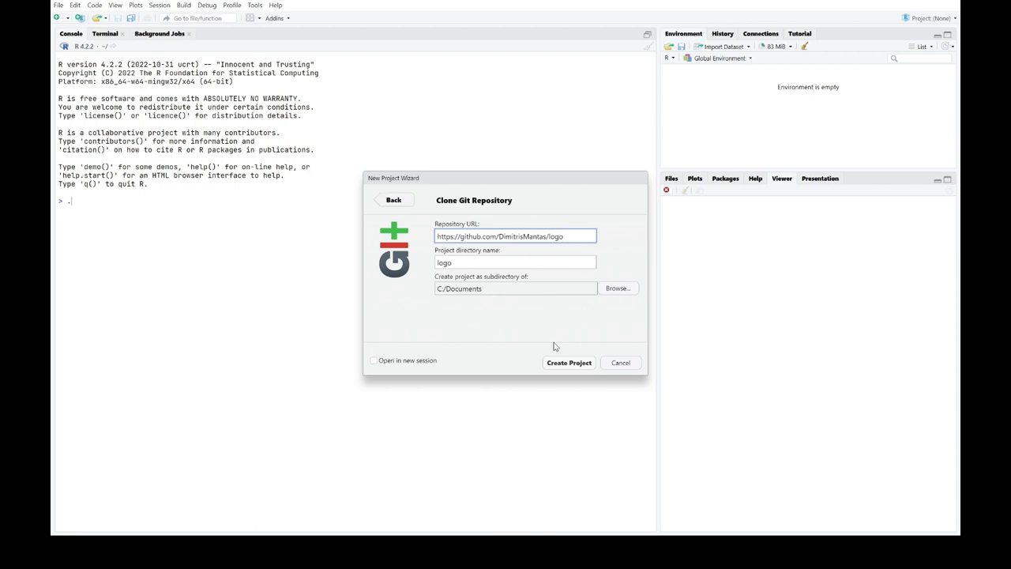
mouse_move(424, 346)
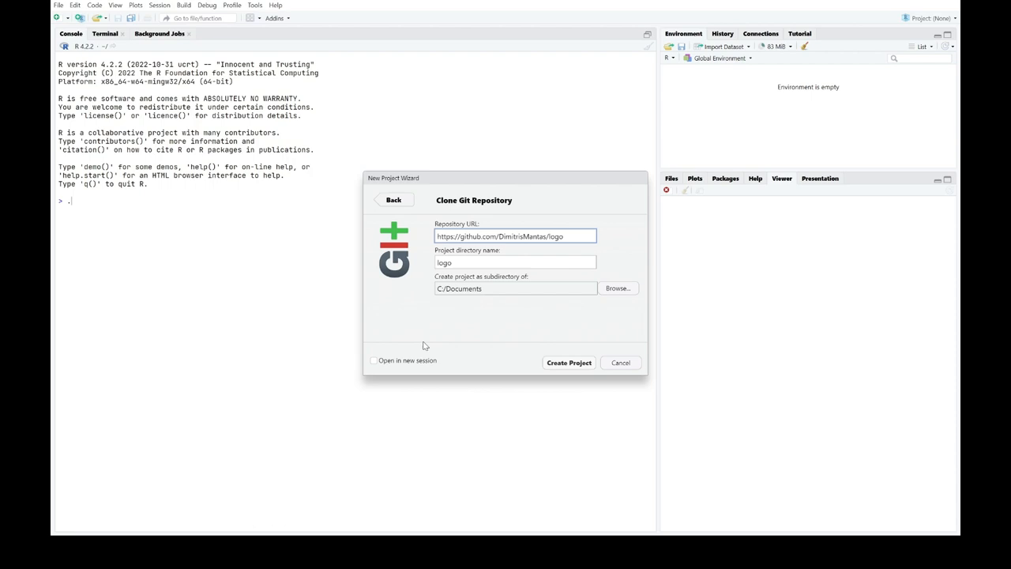
click(568, 362)
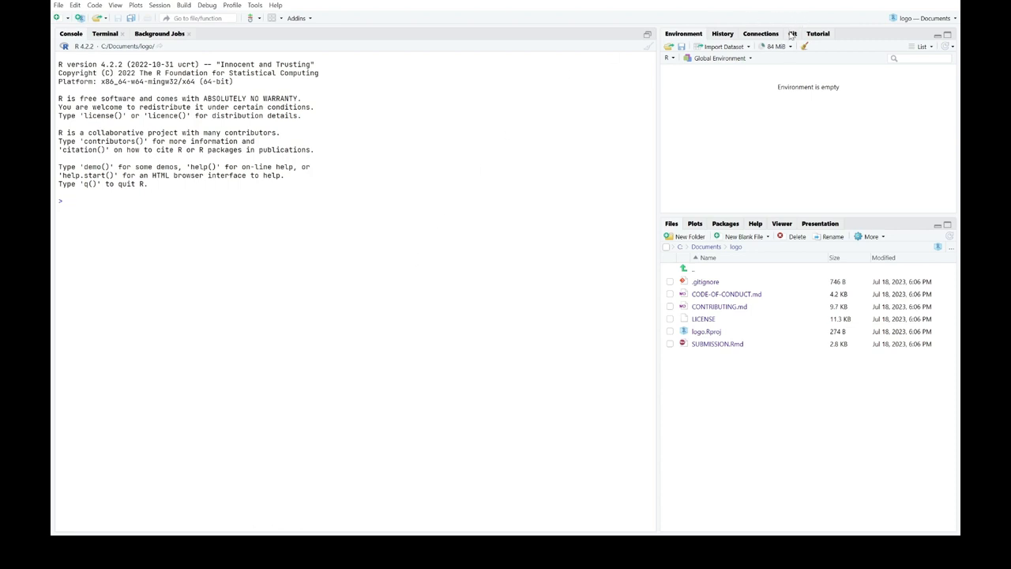
mouse_move(785, 37)
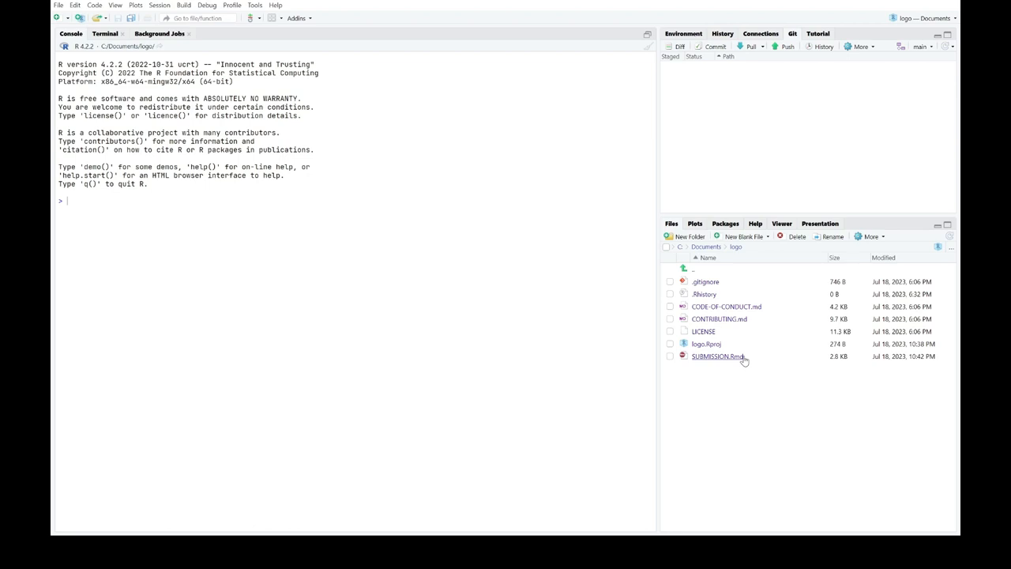
Open SUBMISSION.Rmd from the cloned logo project's files for editing.
double_click(717, 356)
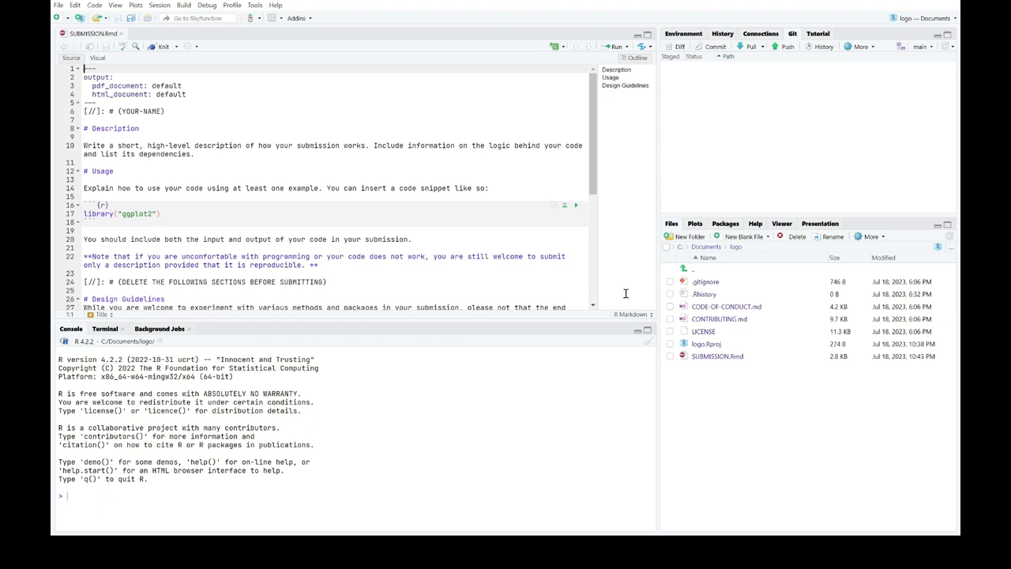
mouse_move(359, 206)
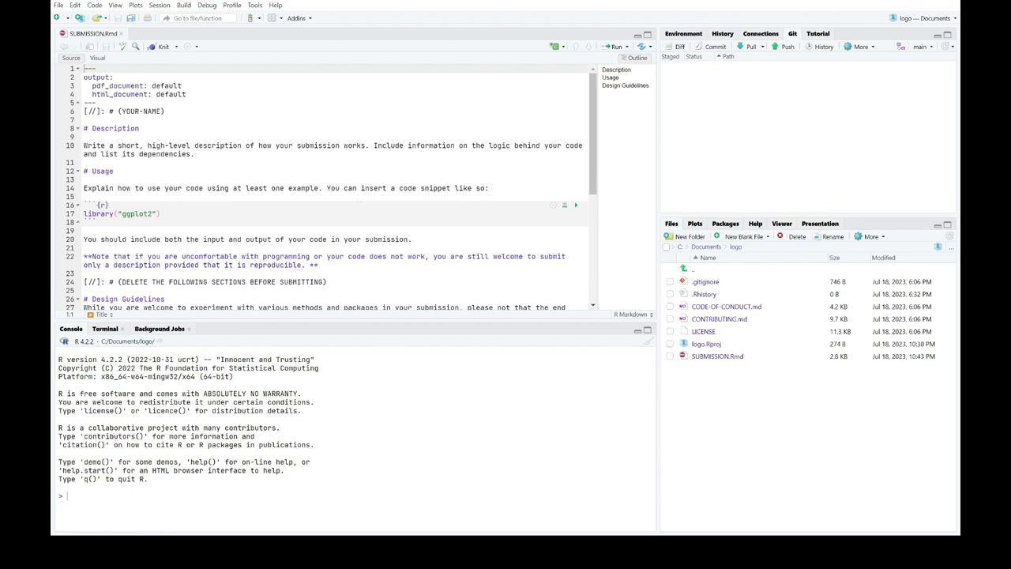
Replace YOUR-NAME on line 6 of SUBMISSION.Rmd with 'Dimitris Mantas' and save.
double_click(142, 110)
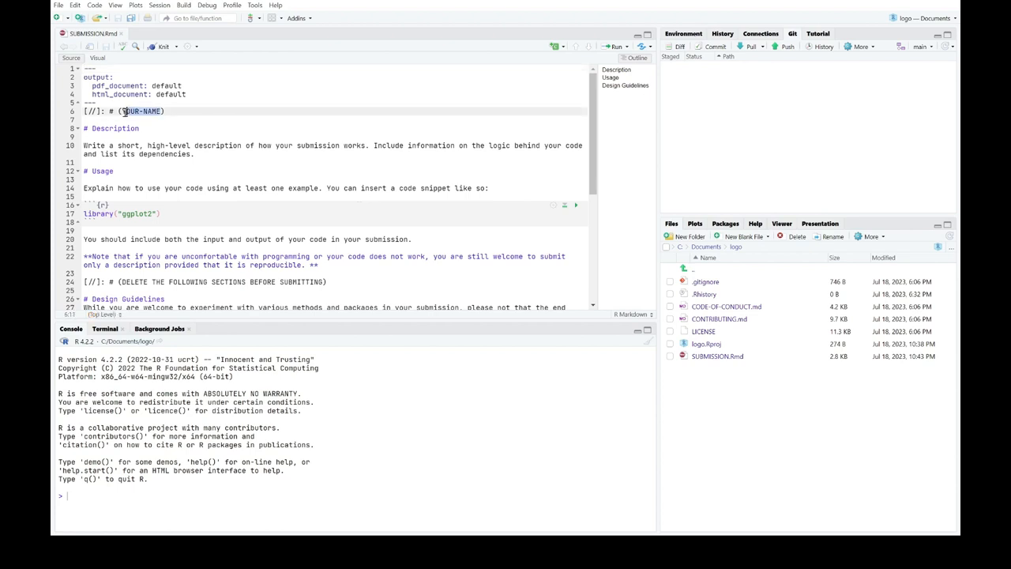
text(Dimitris Mantas)
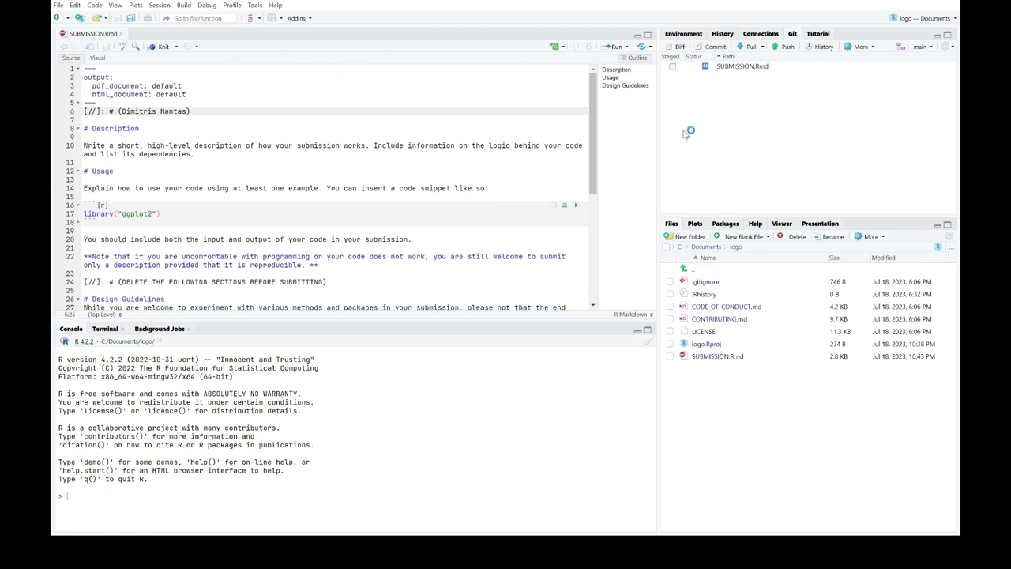
mouse_move(746, 93)
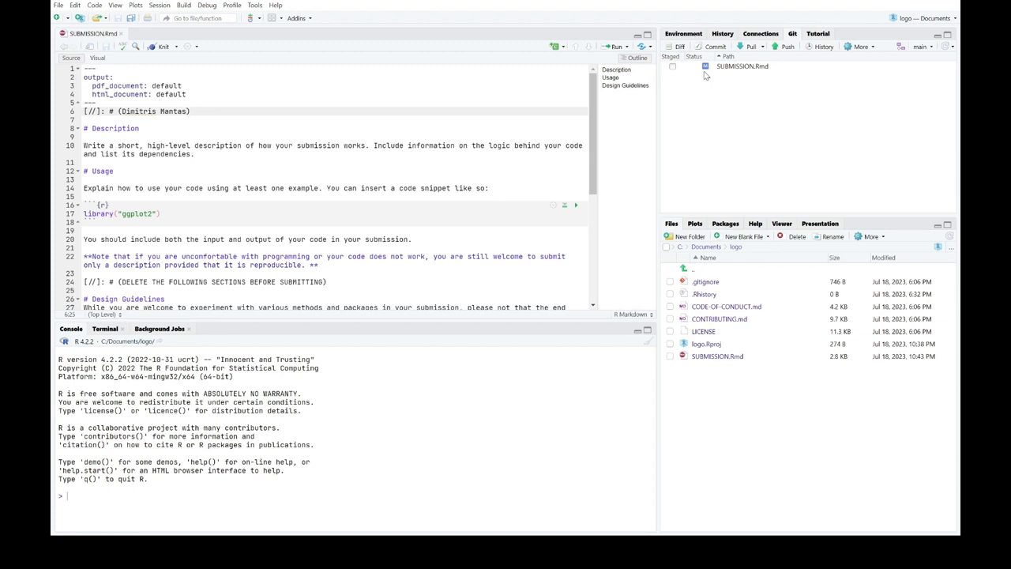
mouse_move(795, 66)
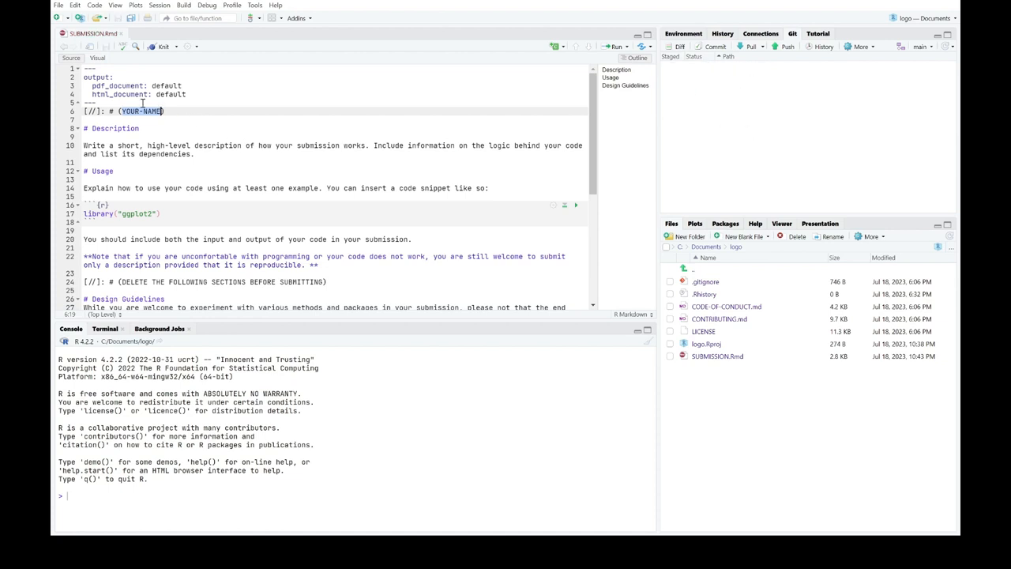
text(Dimitris Mantas)
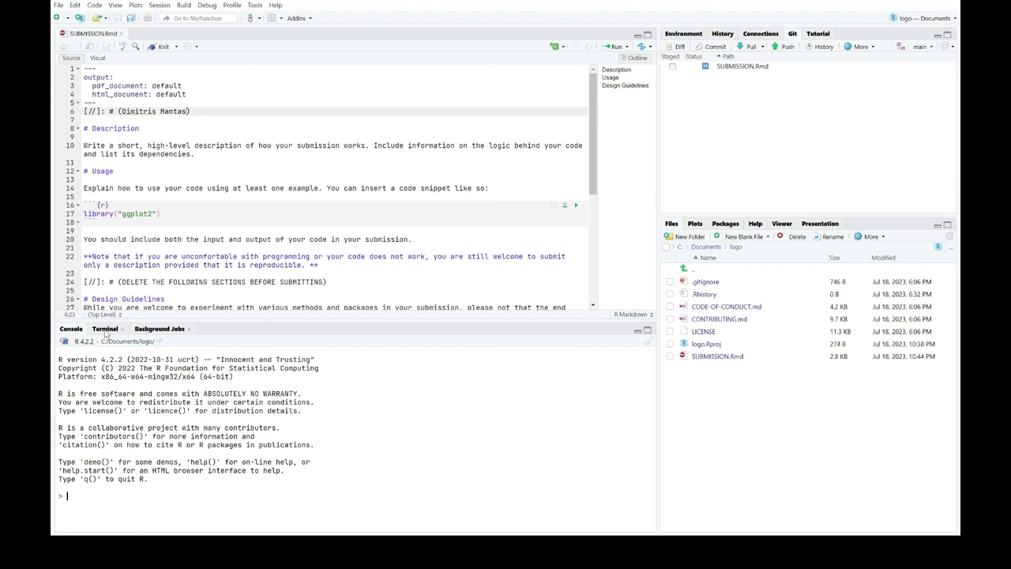
In the Terminal, run git add SUBMISSION.Rmd and git commit -m "Submit Logo Generator".
click(105, 329)
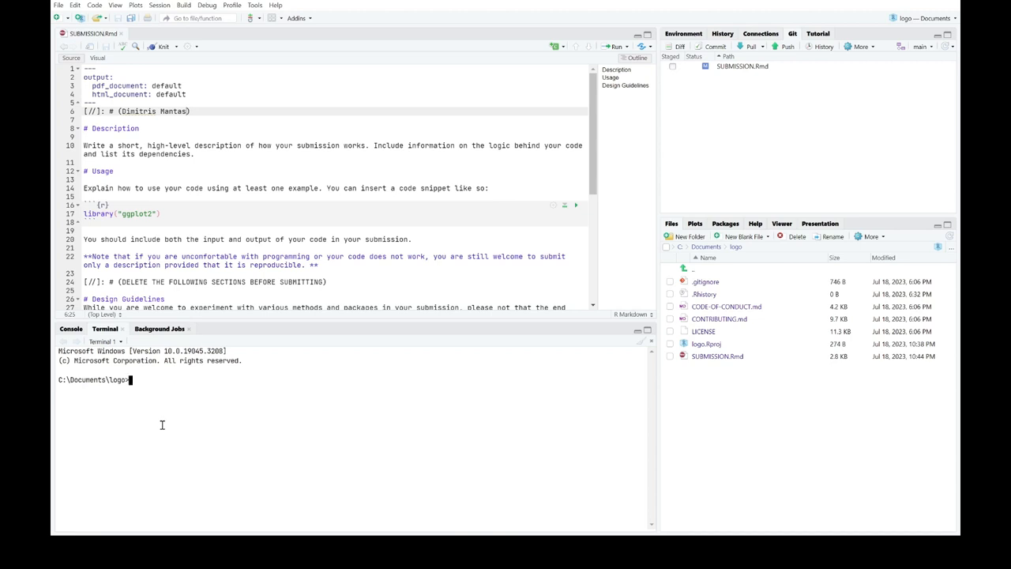
mouse_move(181, 466)
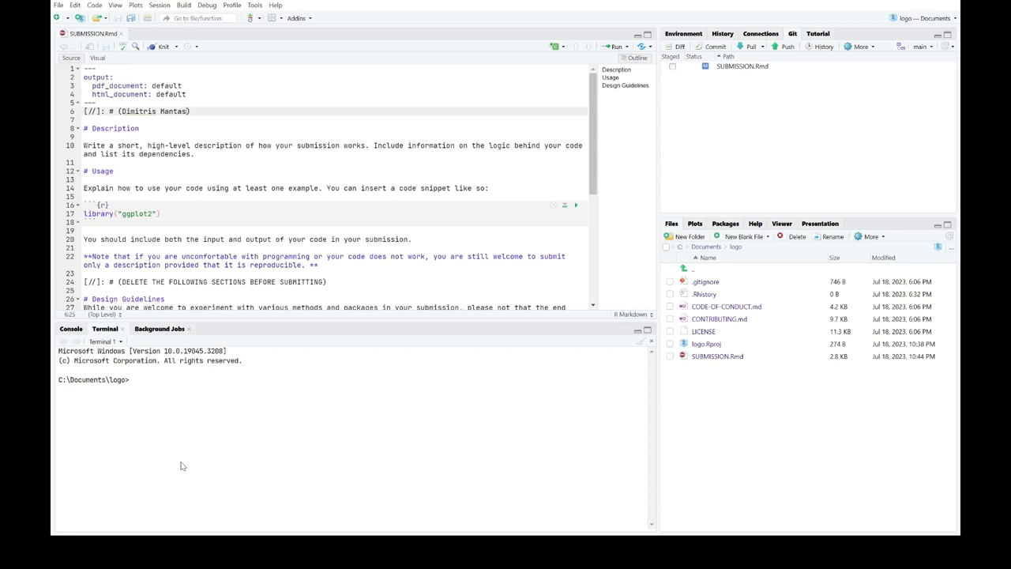
text(git add SUBMISSION.Rmd)
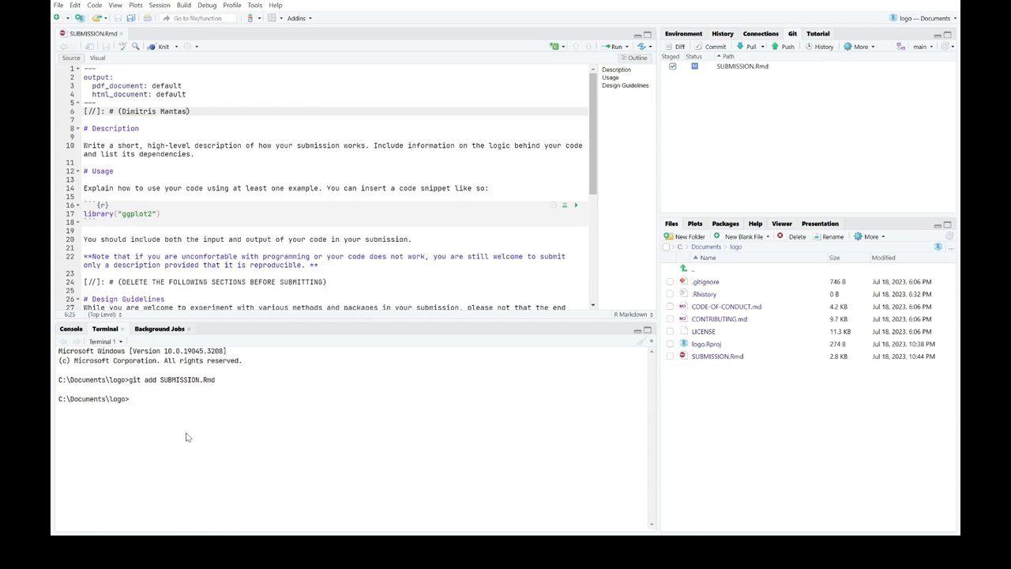
text(git commit -m "Submit Logo Generator")
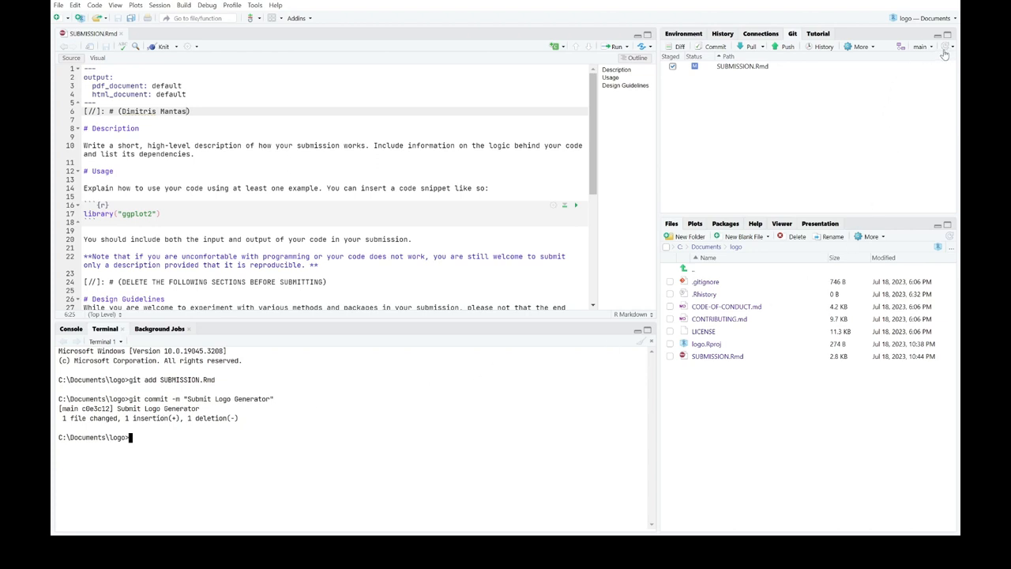
Refresh the Git pane so it reports one commit ahead of origin/main.
click(944, 53)
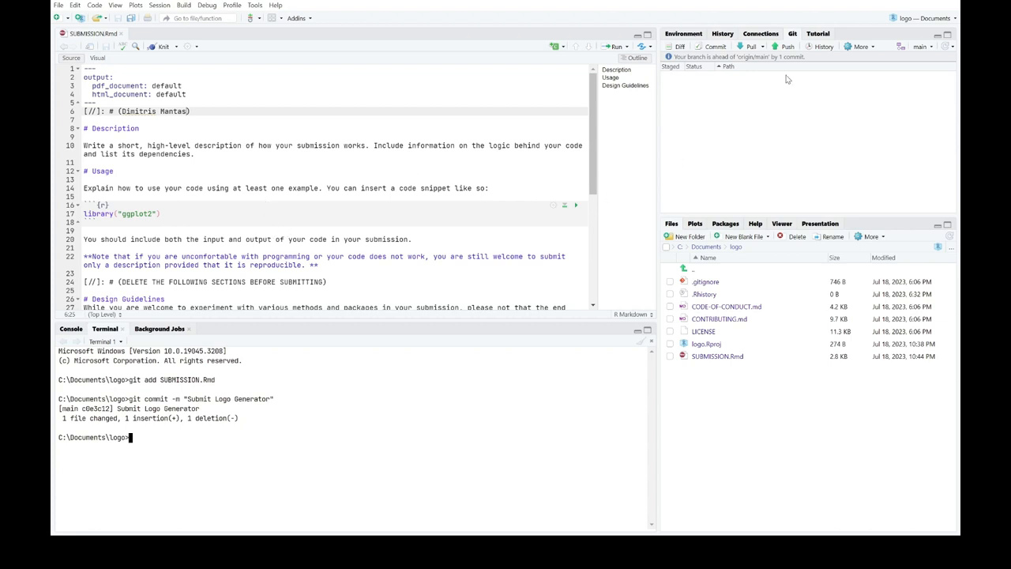
mouse_move(760, 64)
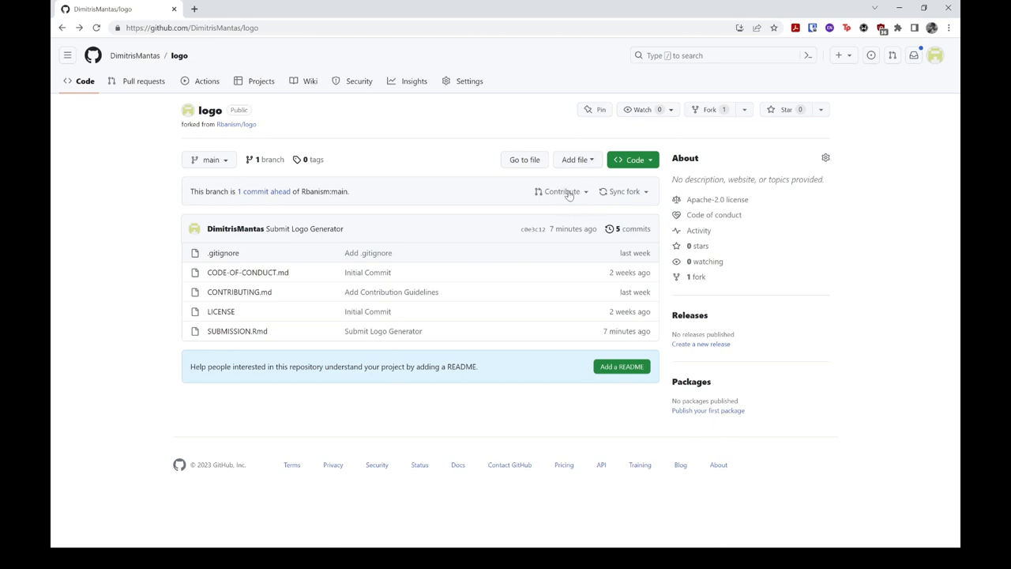
Expand the fork's Contribute dropdown to reveal the Open pull request option.
click(561, 191)
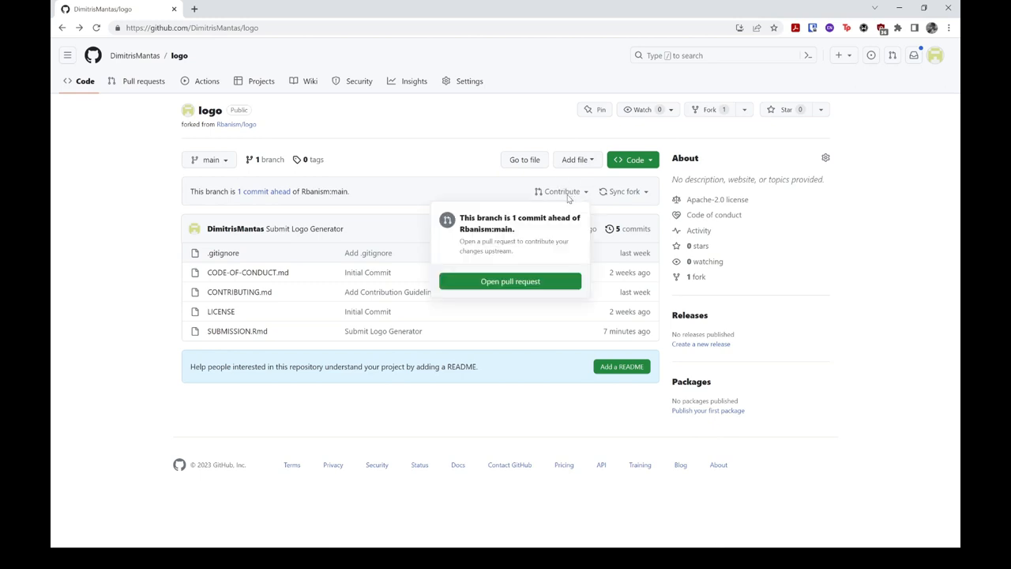
mouse_move(485, 260)
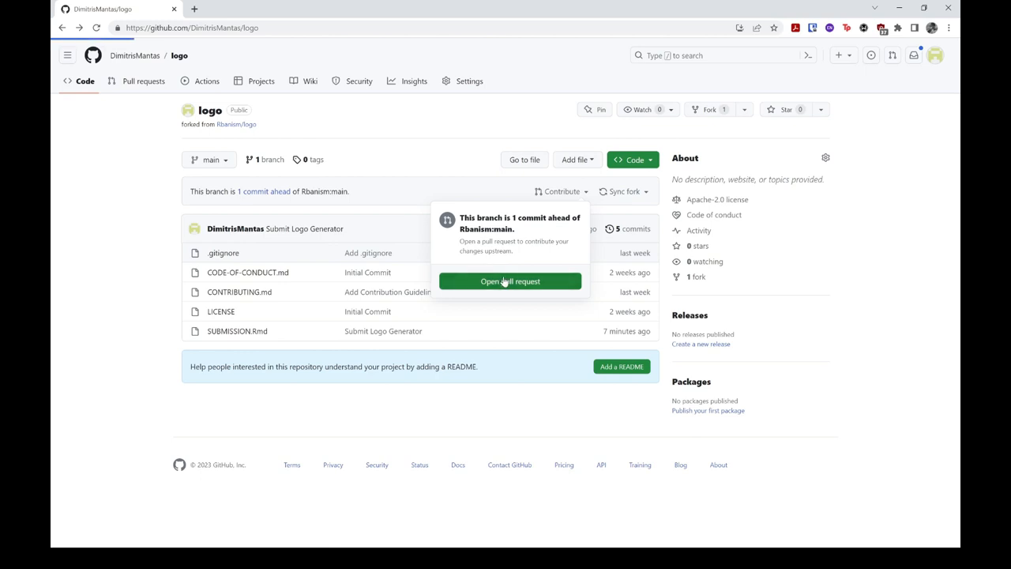
Open a pull request from the fork's main into the original logo repository.
click(510, 282)
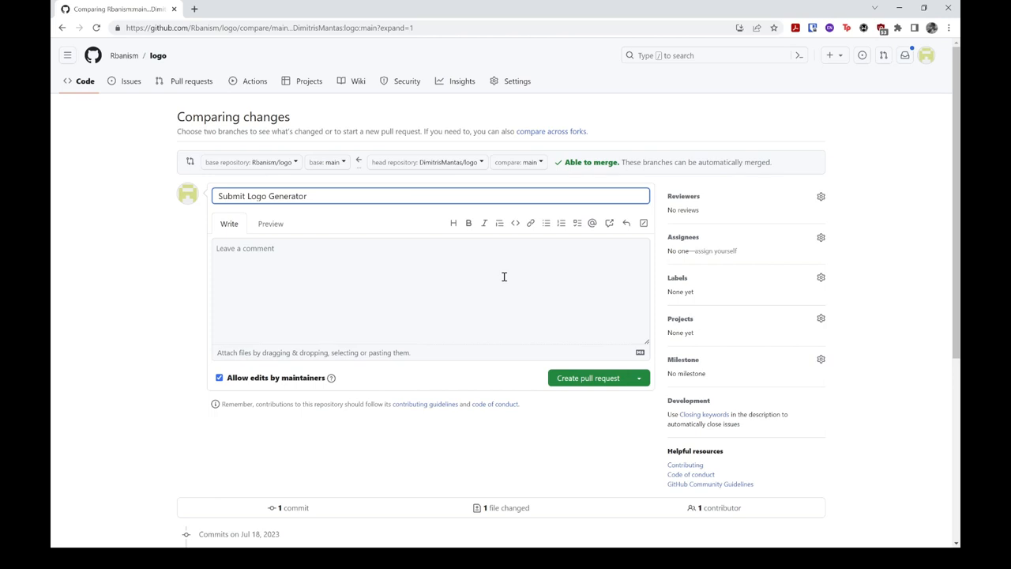
mouse_move(232, 154)
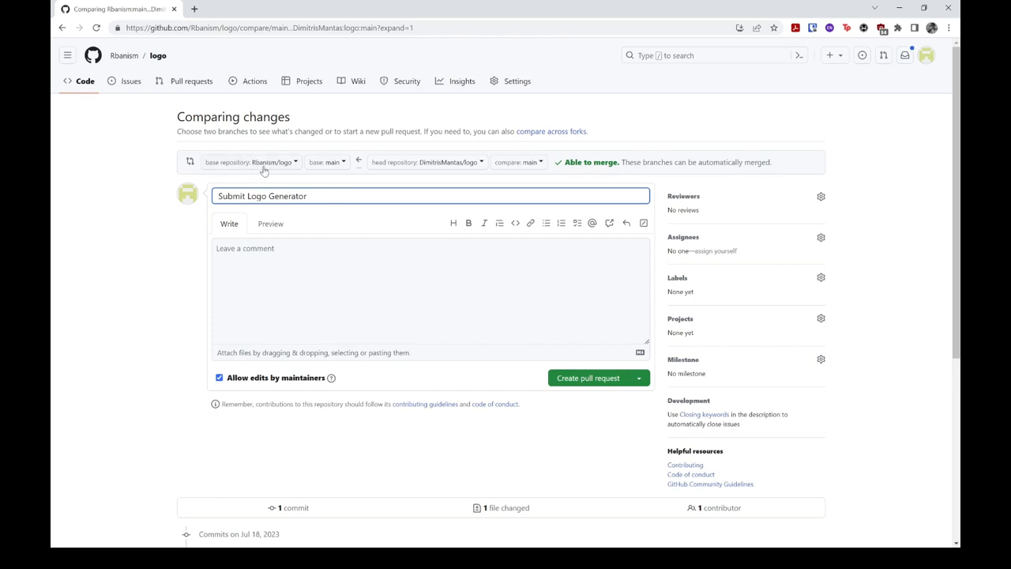
mouse_move(280, 173)
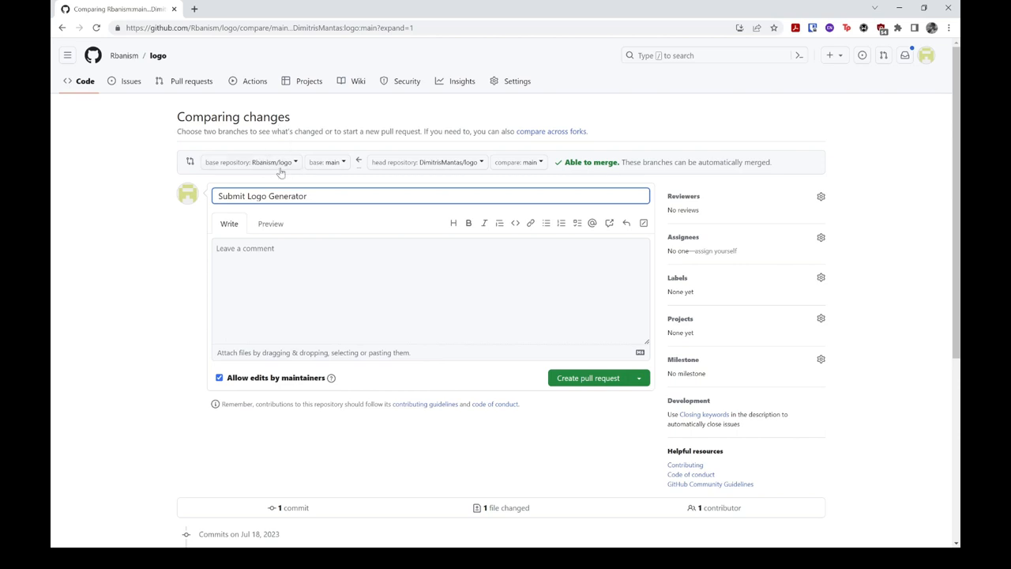
mouse_move(412, 179)
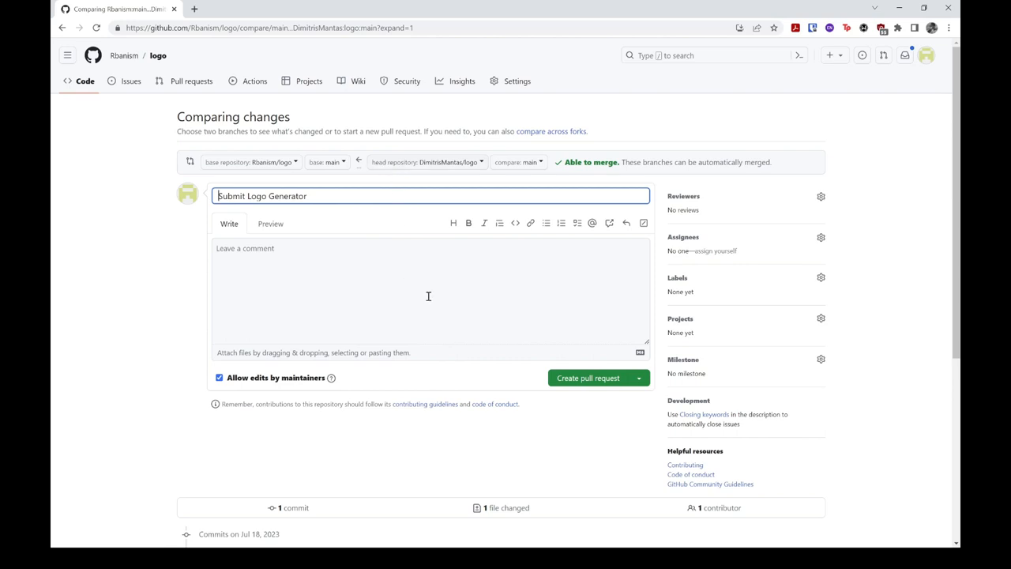
mouse_move(407, 301)
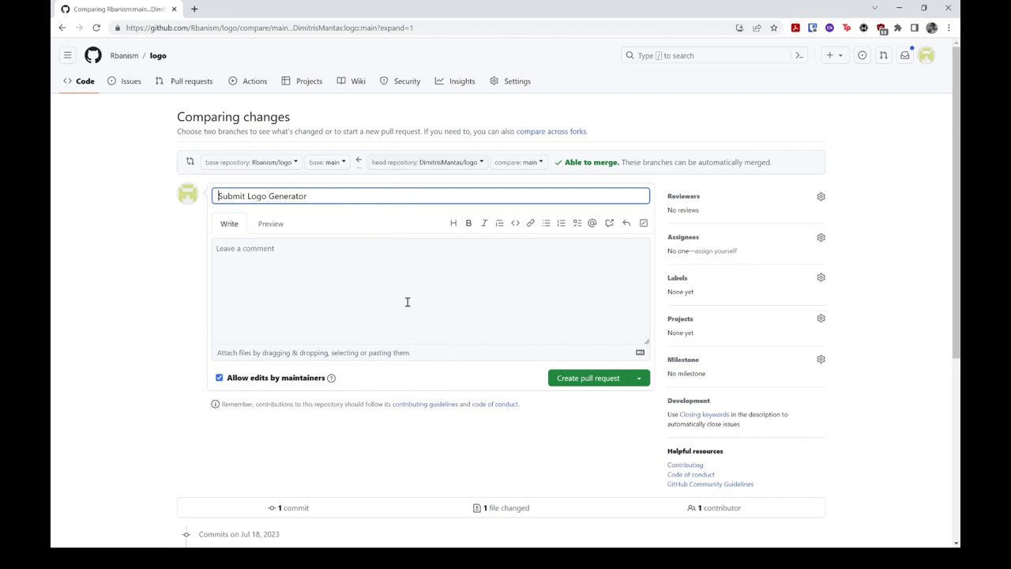
mouse_move(410, 267)
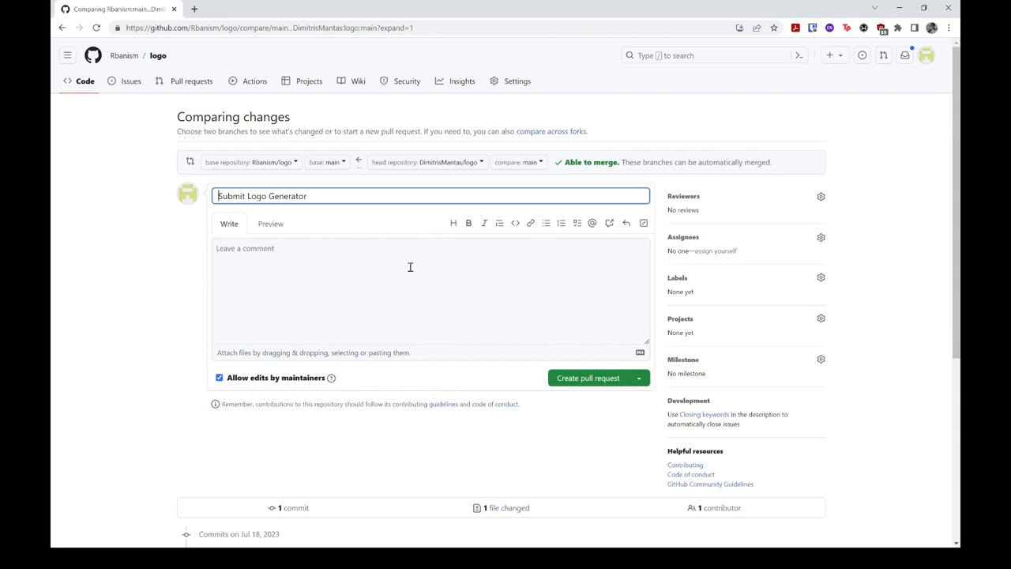
mouse_move(363, 240)
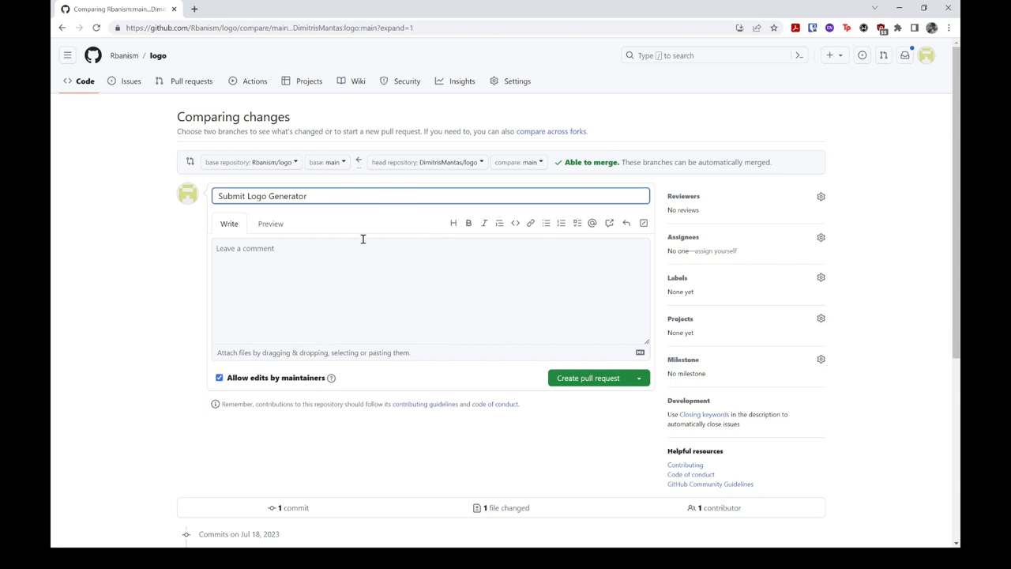
mouse_move(409, 287)
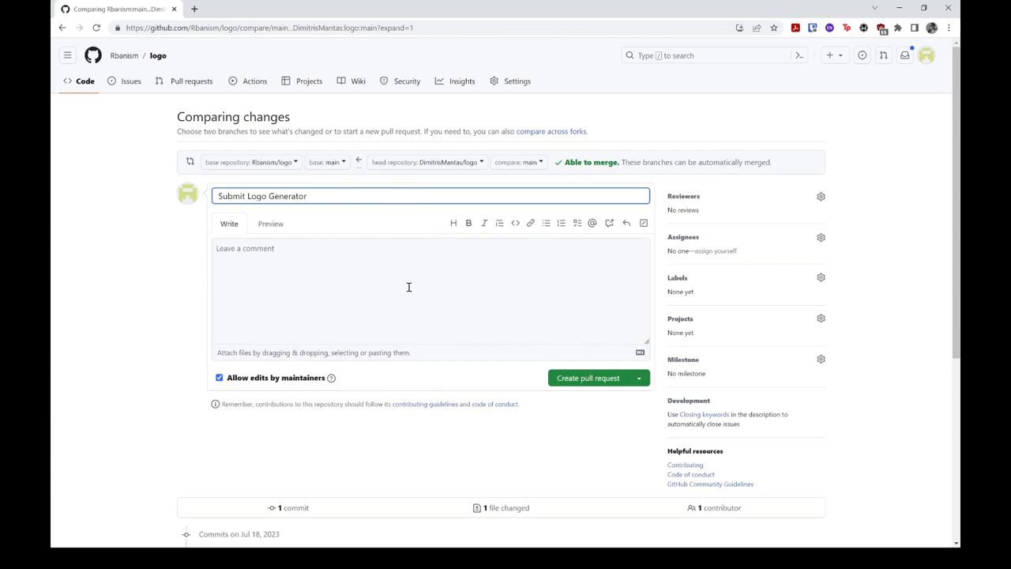
mouse_move(827, 207)
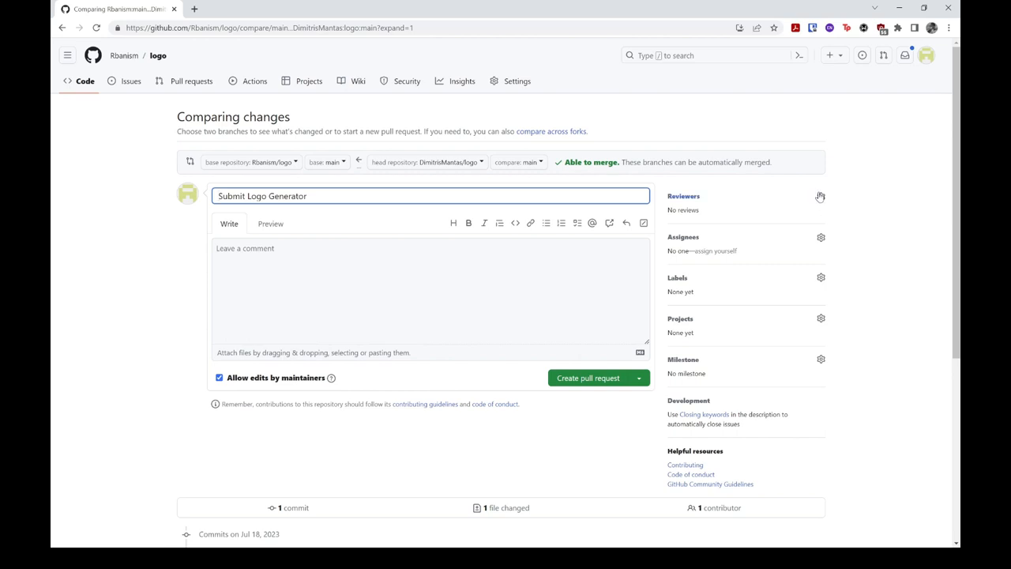
mouse_move(821, 197)
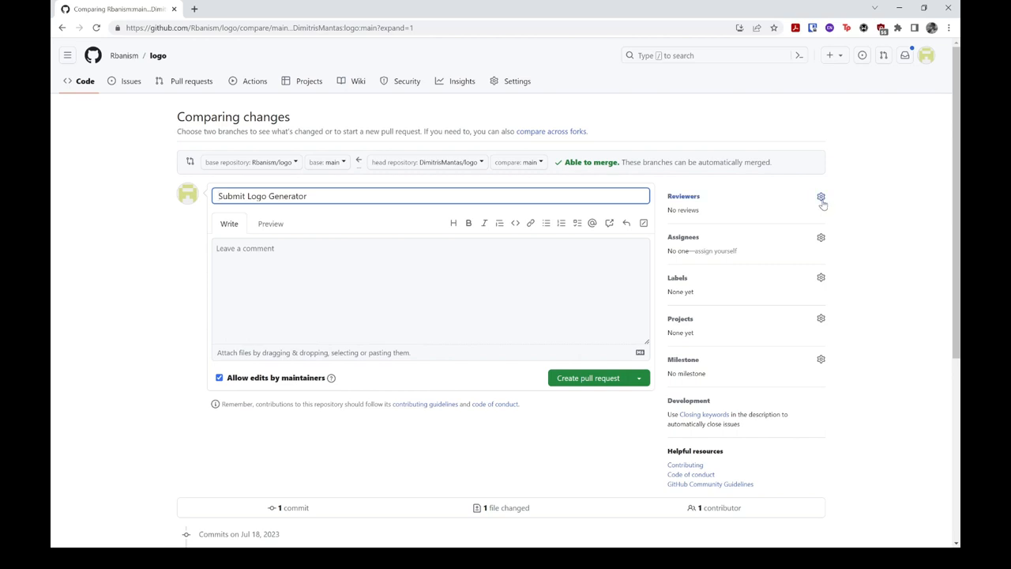
click(821, 196)
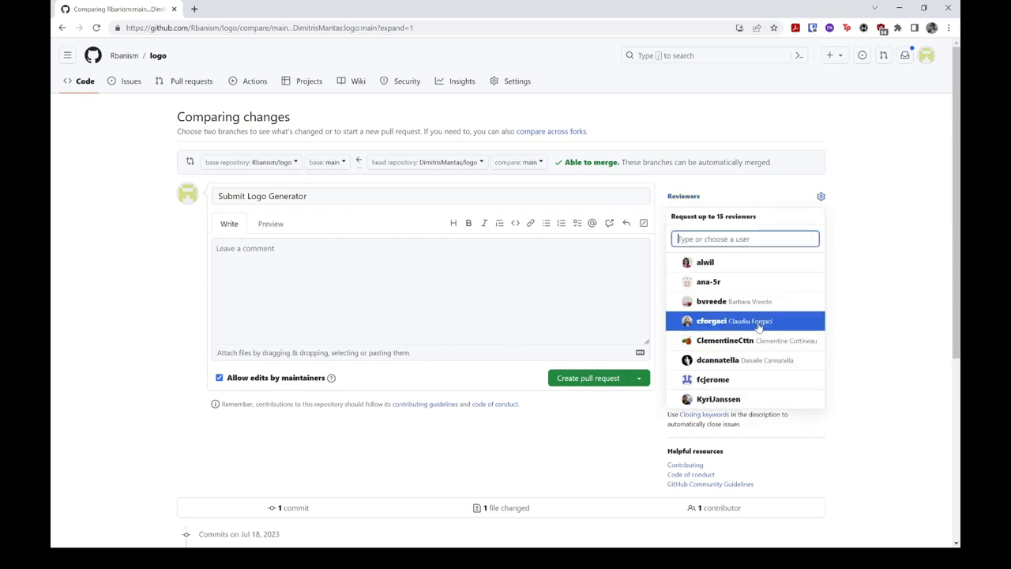
click(865, 278)
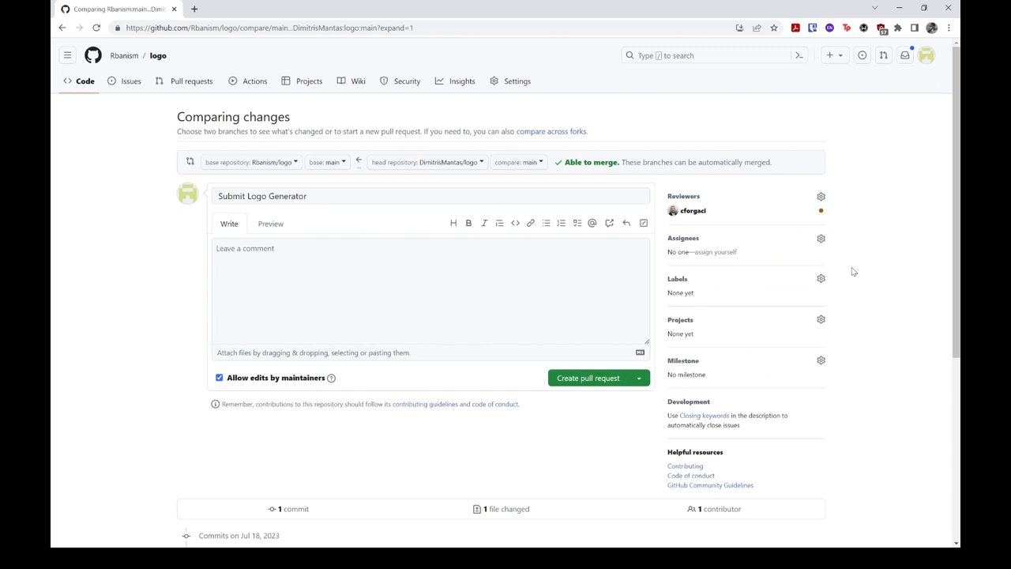
mouse_move(815, 253)
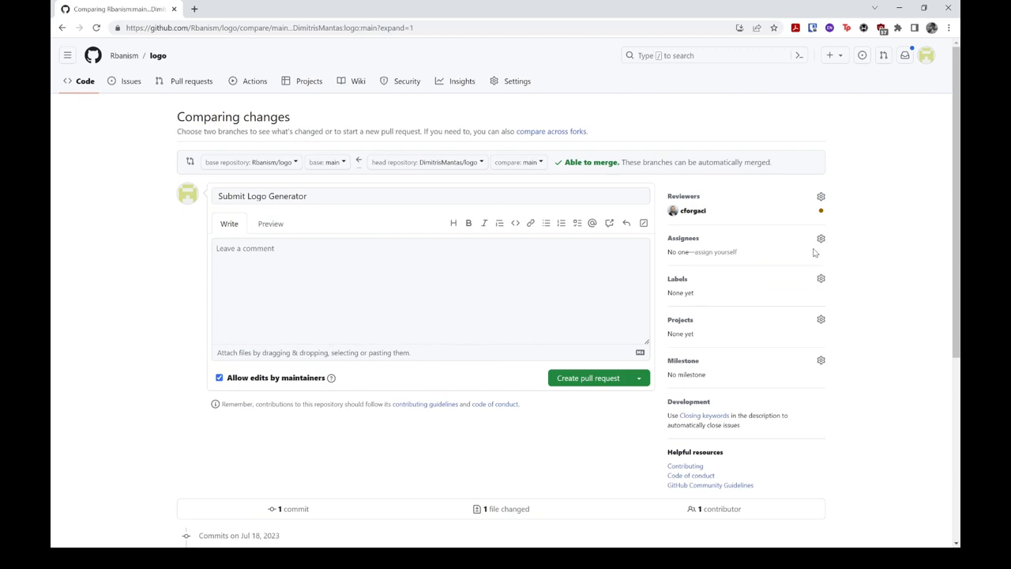
click(820, 237)
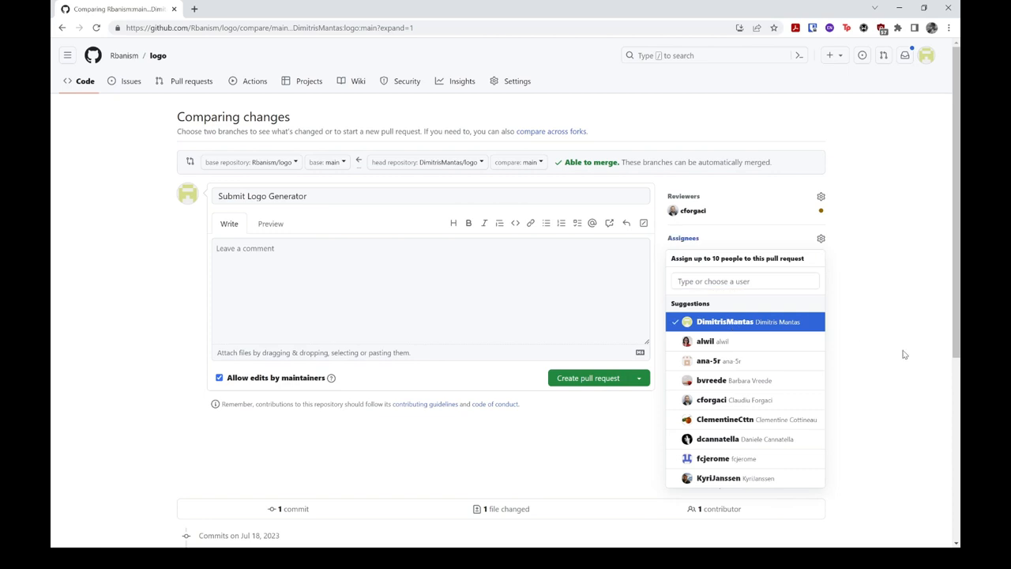
click(725, 321)
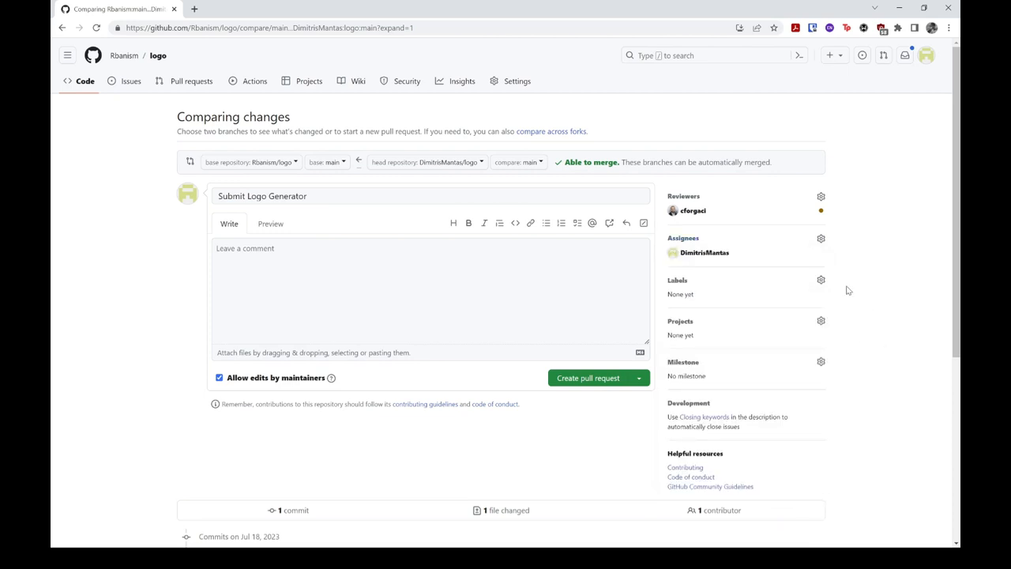
Attach the submission label to the Submit Logo Generator pull request draft.
click(821, 279)
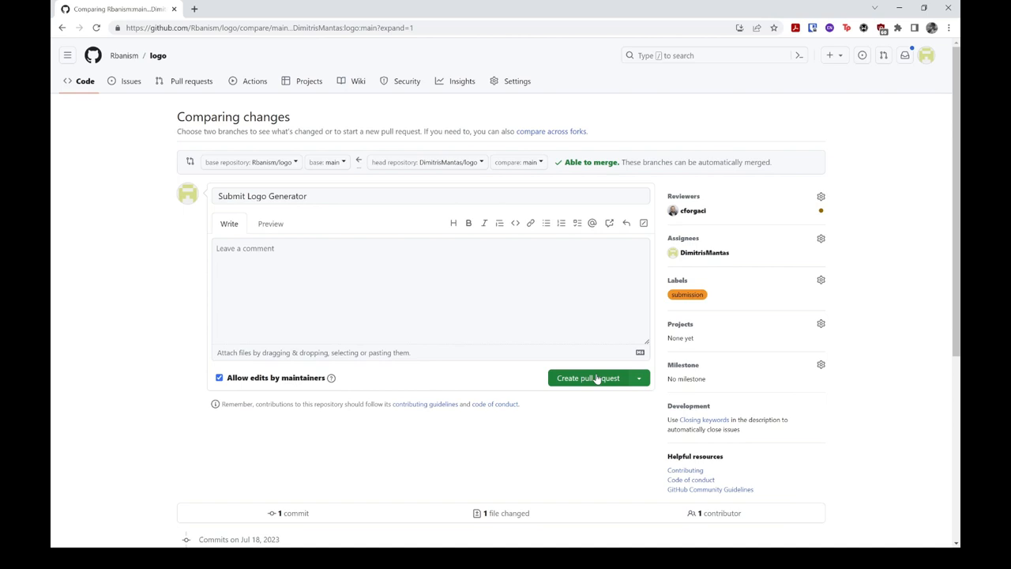
Create pull request #1 'Submit Logo Generator' and review its recorded details.
click(588, 378)
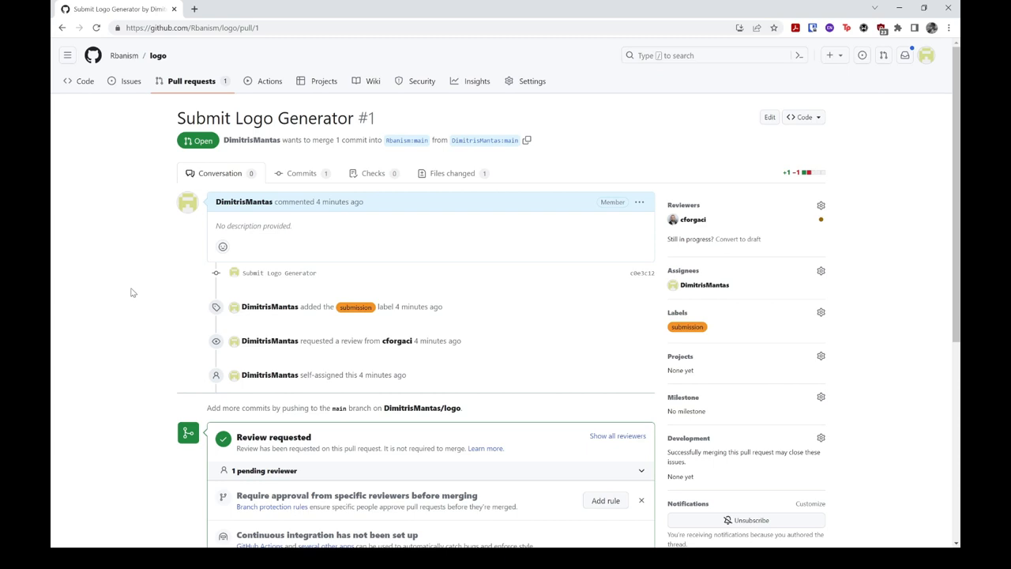
scroll(down, 3)
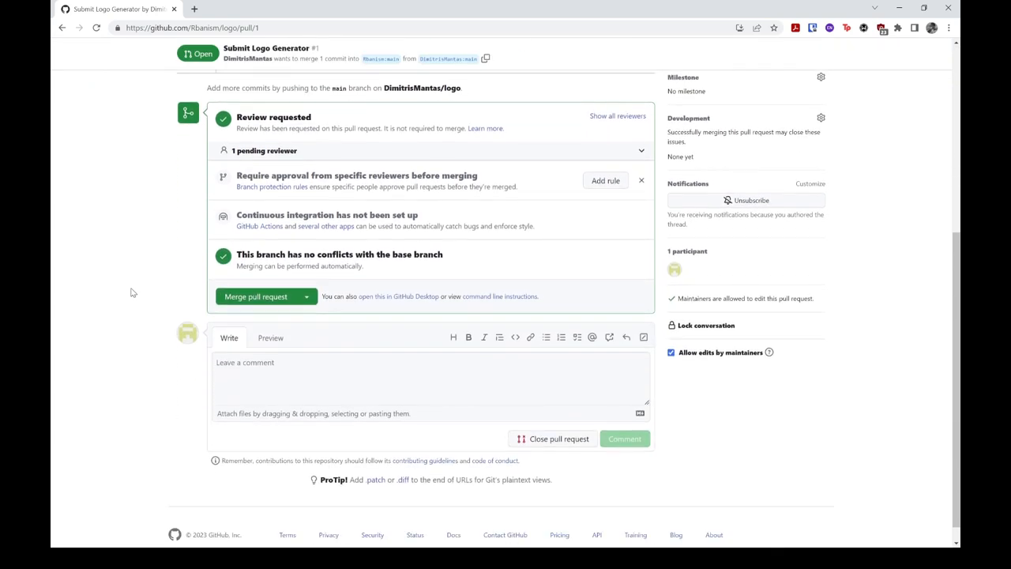